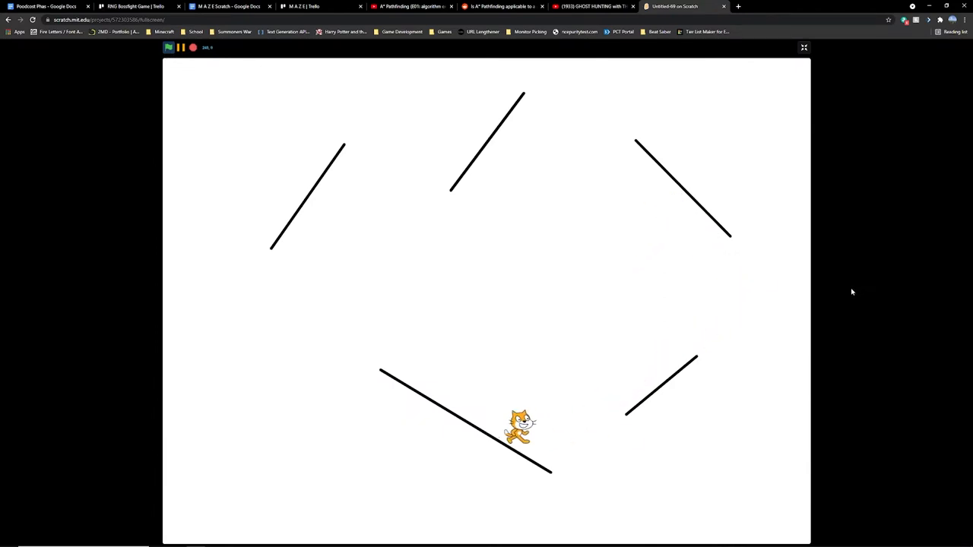
Leave full screen and look over the Maze Generator scripts, checking a list block's dropdown.
left_click(804, 47)
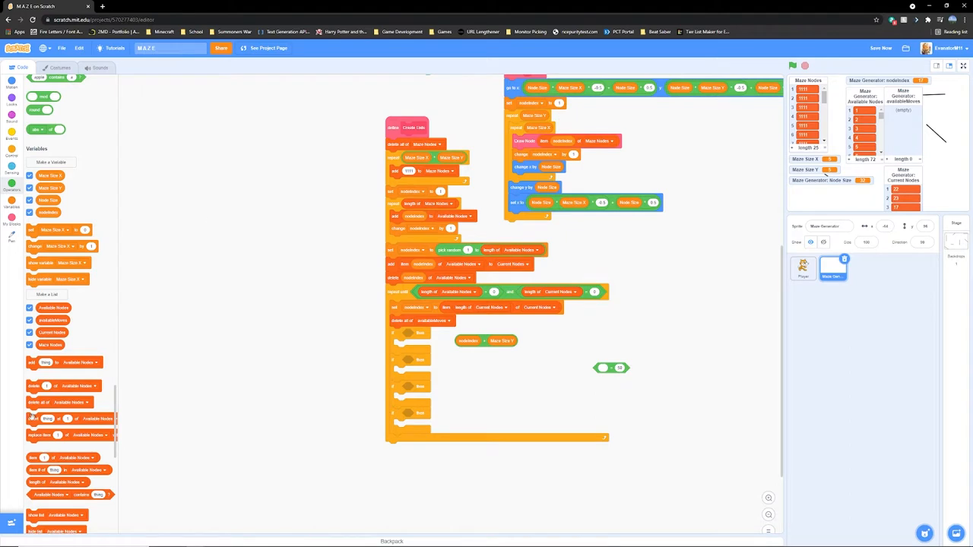
left_click(444, 345)
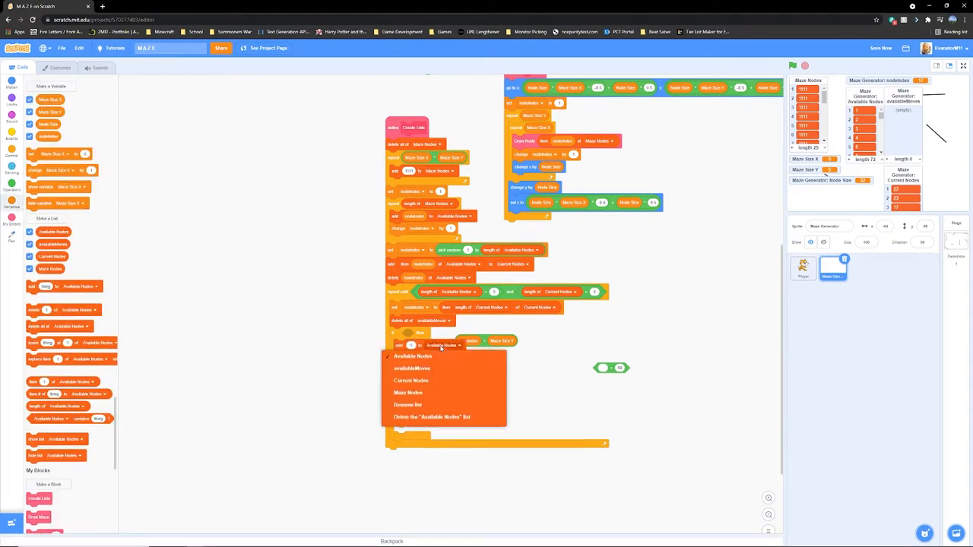
left_click(412, 369)
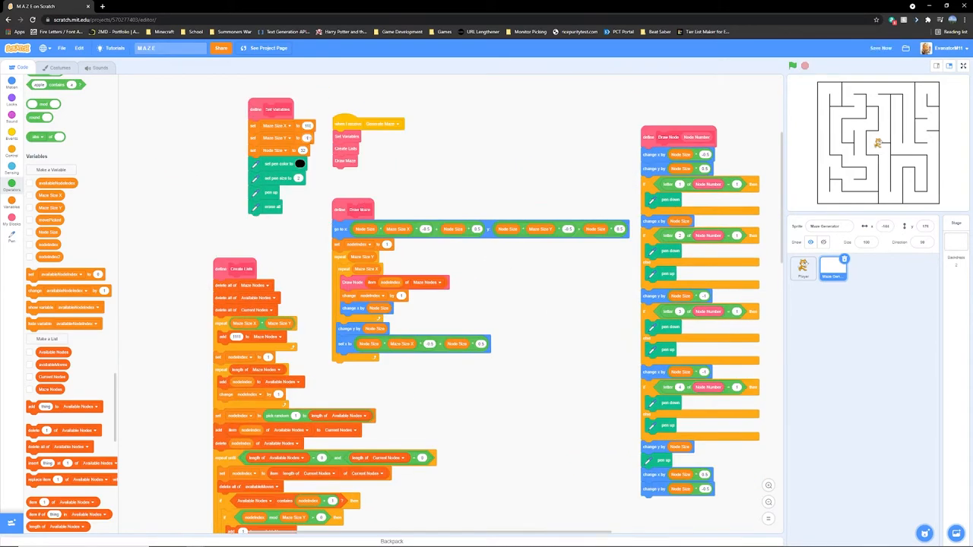
Run the maze generation demo full screen so the grid is carved into a maze.
left_click(964, 67)
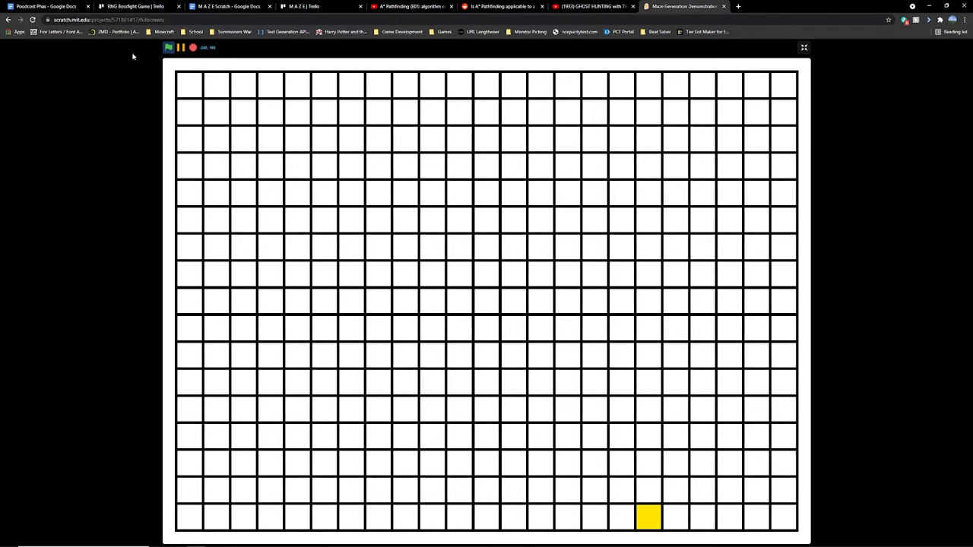
left_click(647, 517)
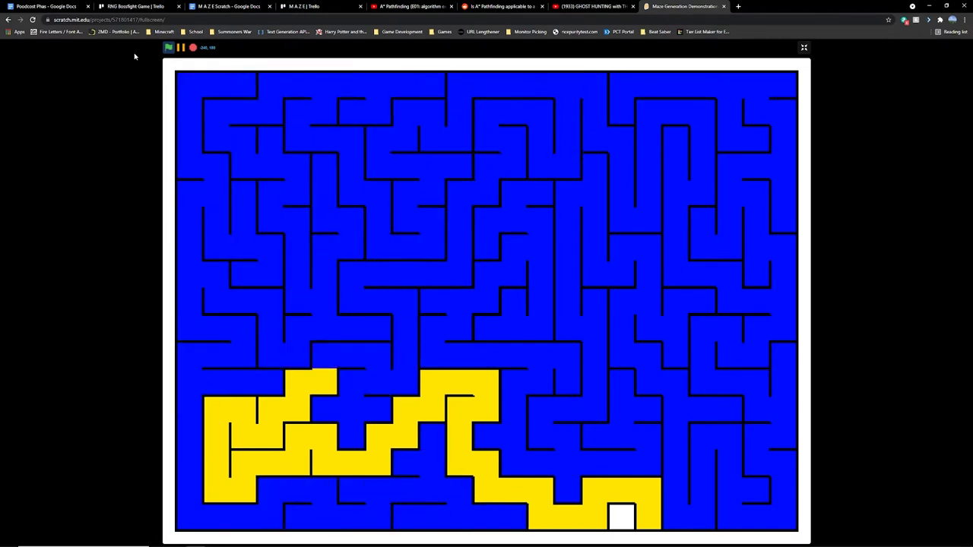
left_click(167, 47)
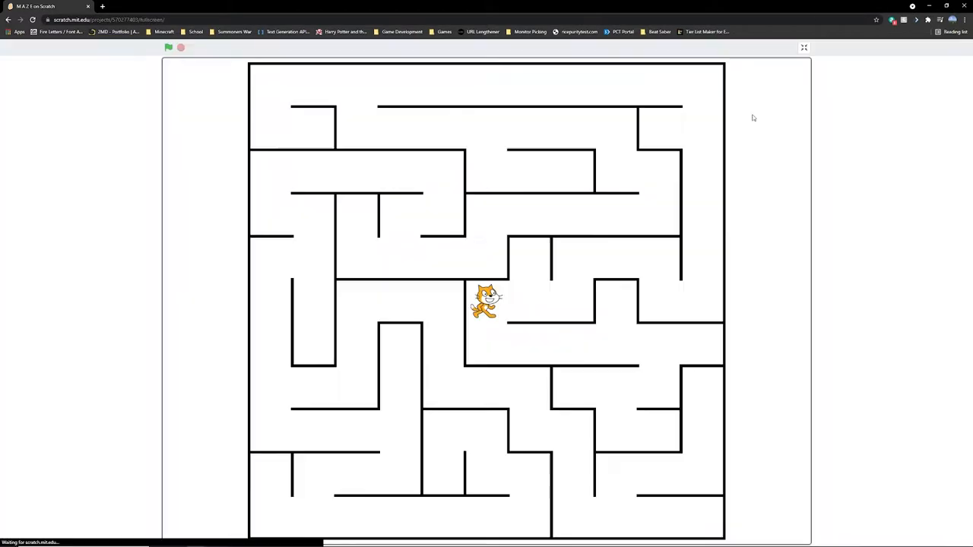
mouse_move(435, 155)
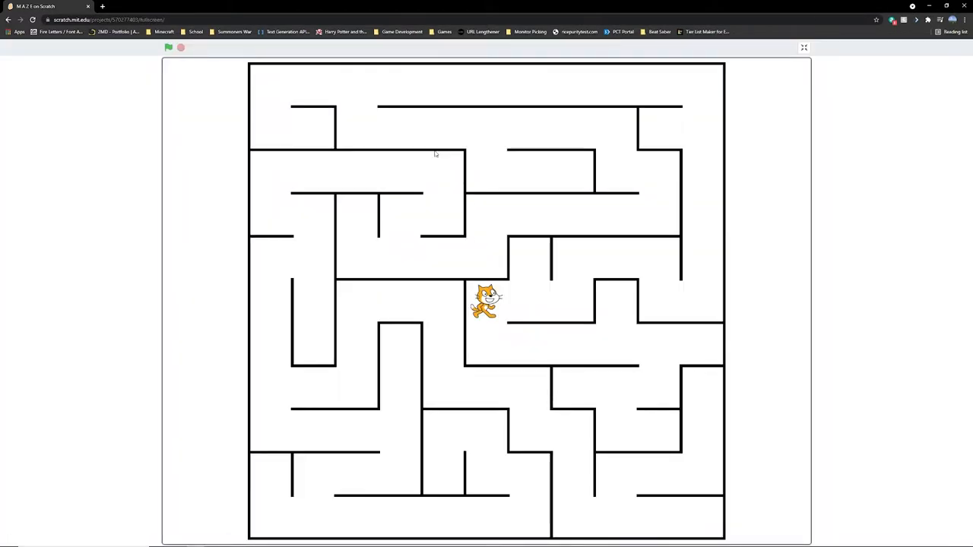
Return to the editor and review the ball, Player cat and MAZE title sprite costumes and code.
left_click(802, 48)
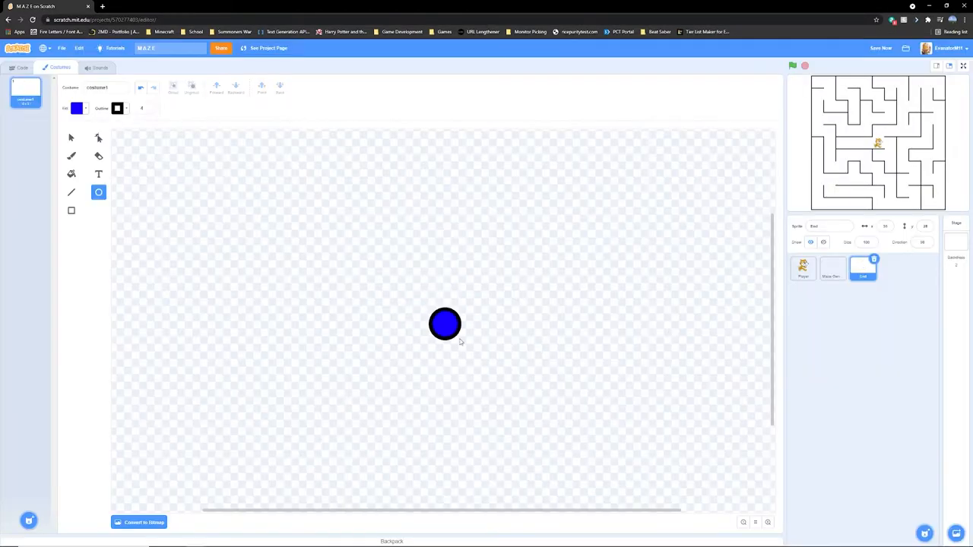
left_click(21, 67)
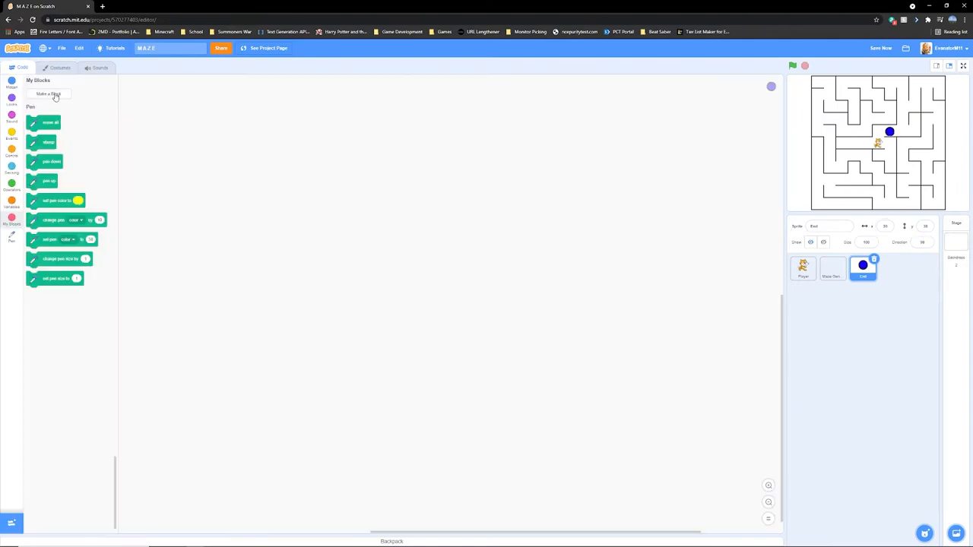
left_click(831, 267)
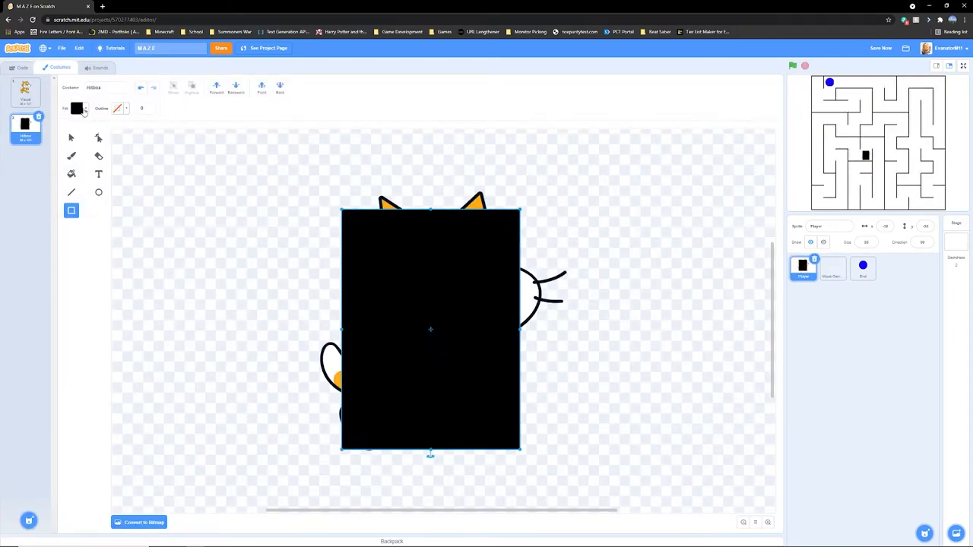
left_click(76, 108)
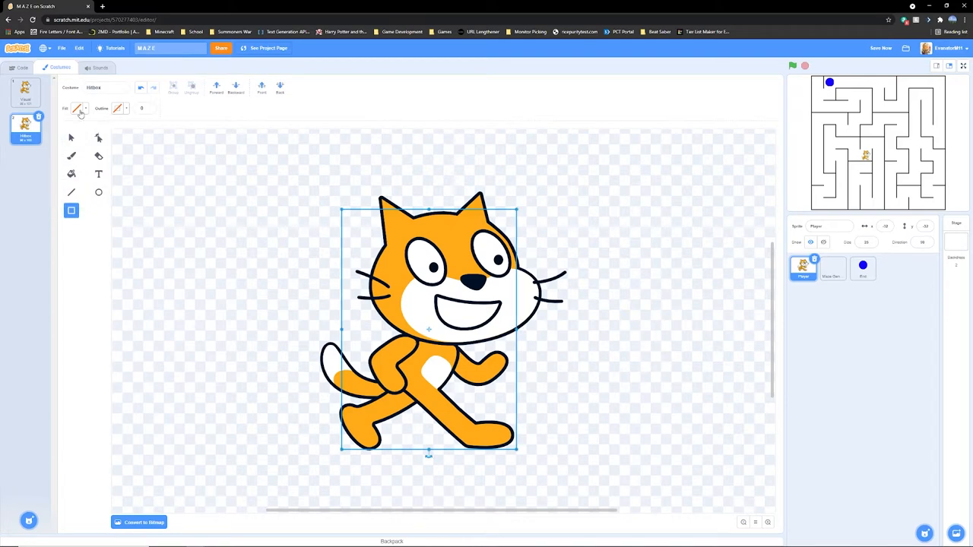
left_click(892, 267)
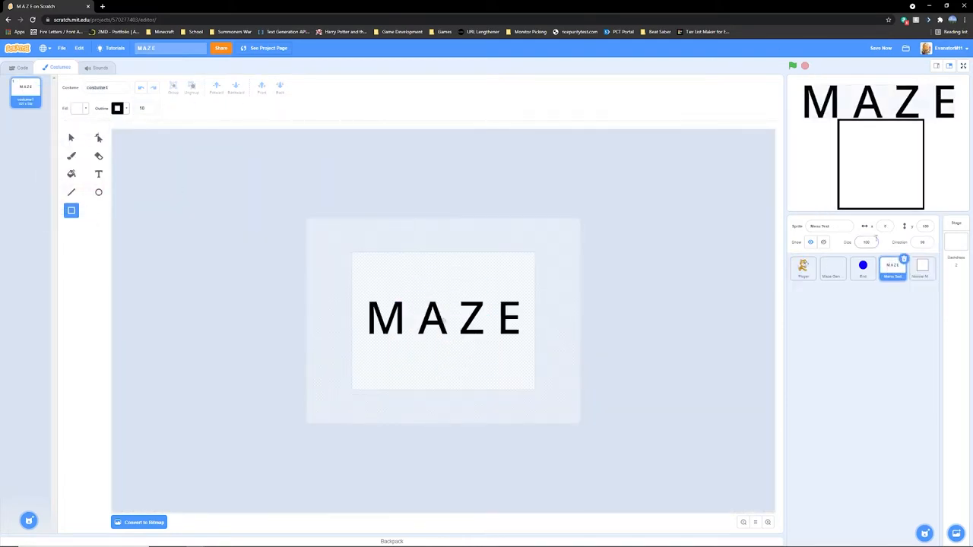
Check the menu box sprite and preview the Normal Maze and Spook Mode menu full screen.
left_click(921, 267)
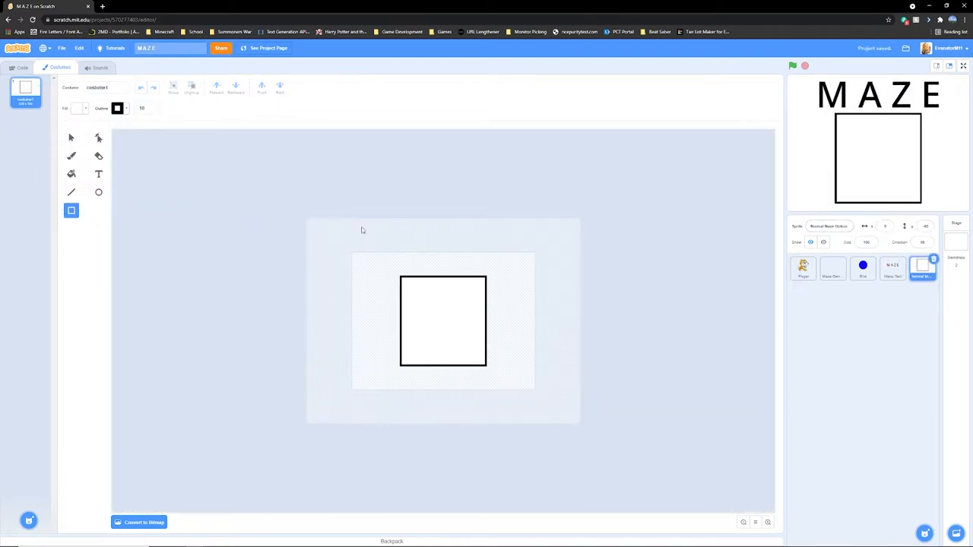
left_click(948, 65)
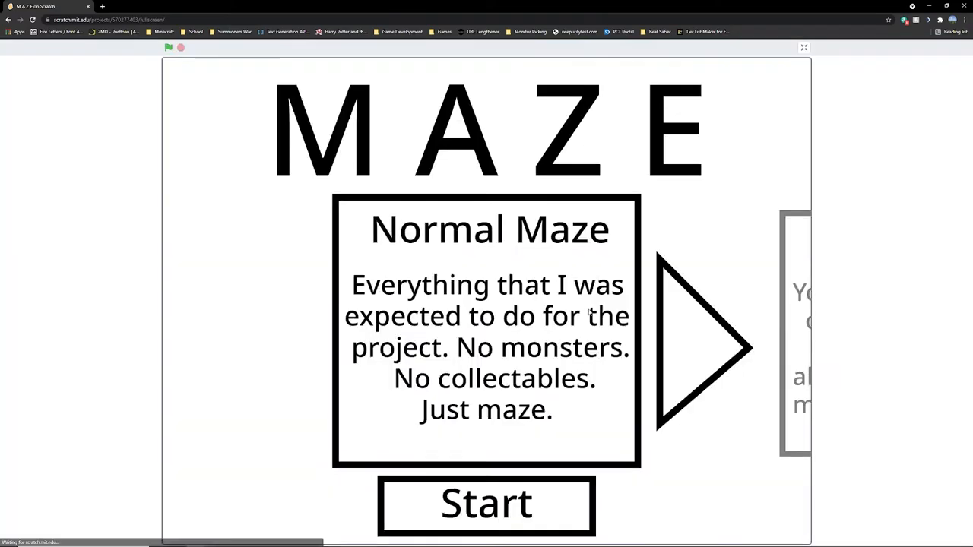
left_click(702, 348)
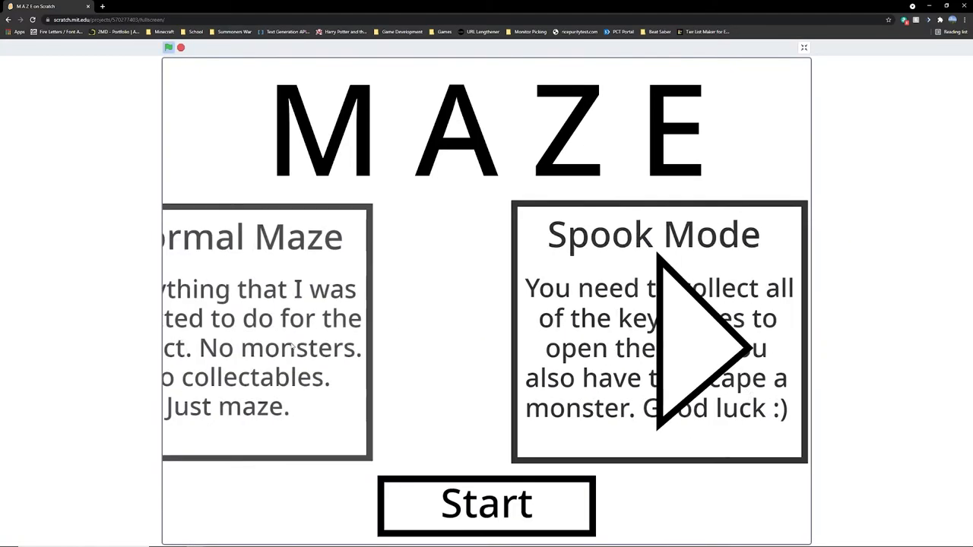
left_click(802, 47)
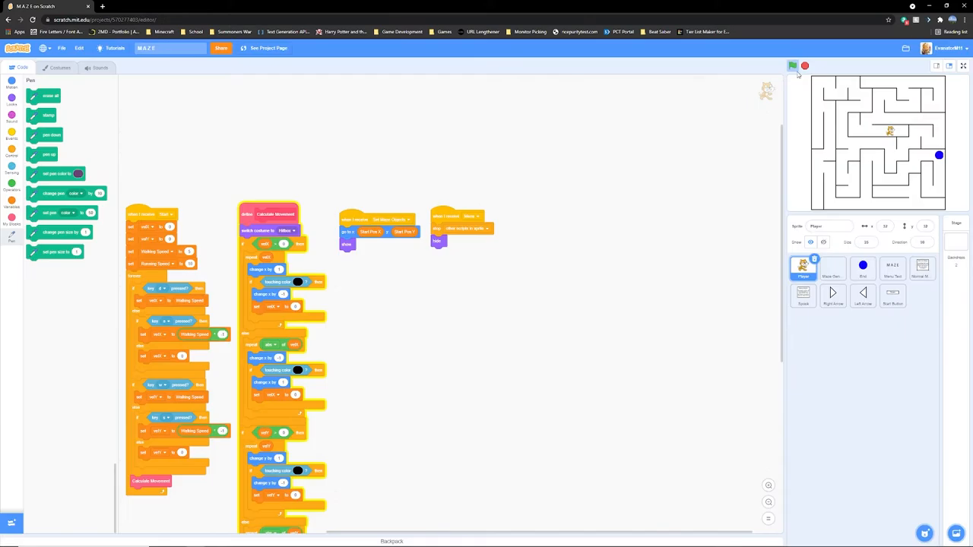
Inspect the triangle monster costumes, including the filled triangle, then its code.
left_click(921, 294)
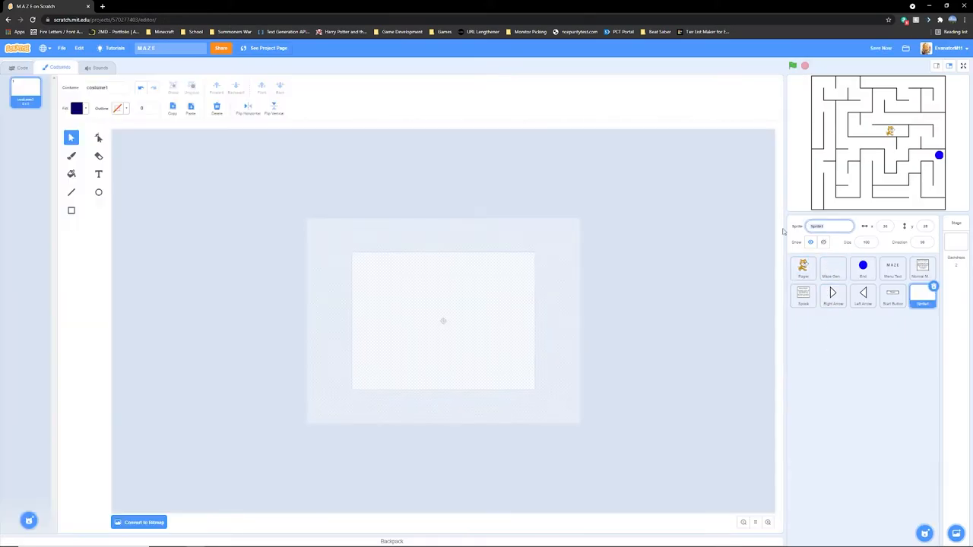
left_click(921, 297)
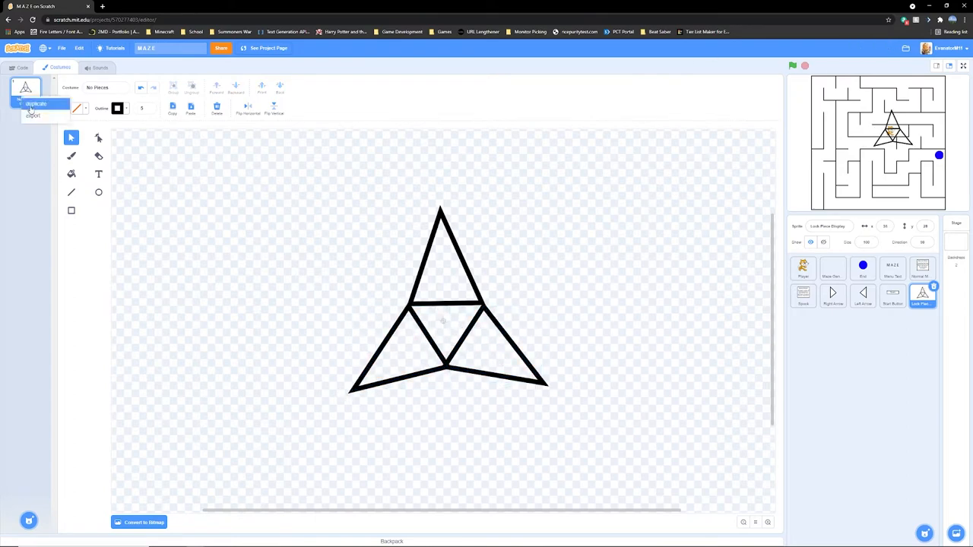
left_click(440, 258)
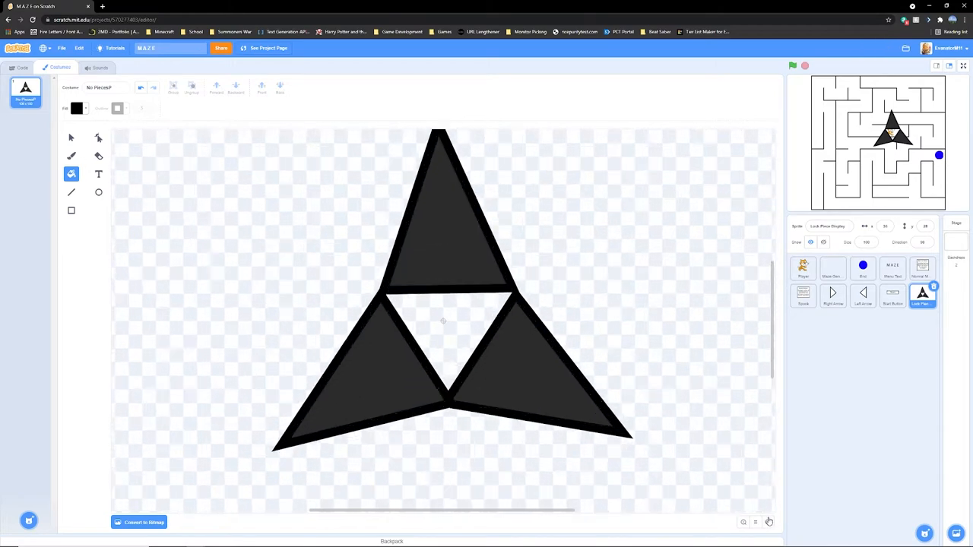
left_click(21, 67)
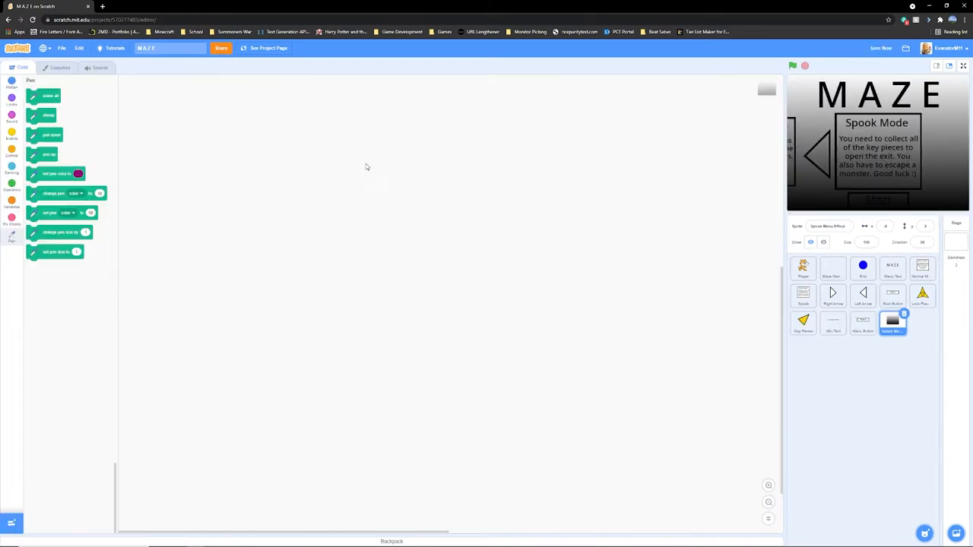
Review the fade sprite's gradient costume and test its ghost-effect script that darkens the maze.
left_click(61, 67)
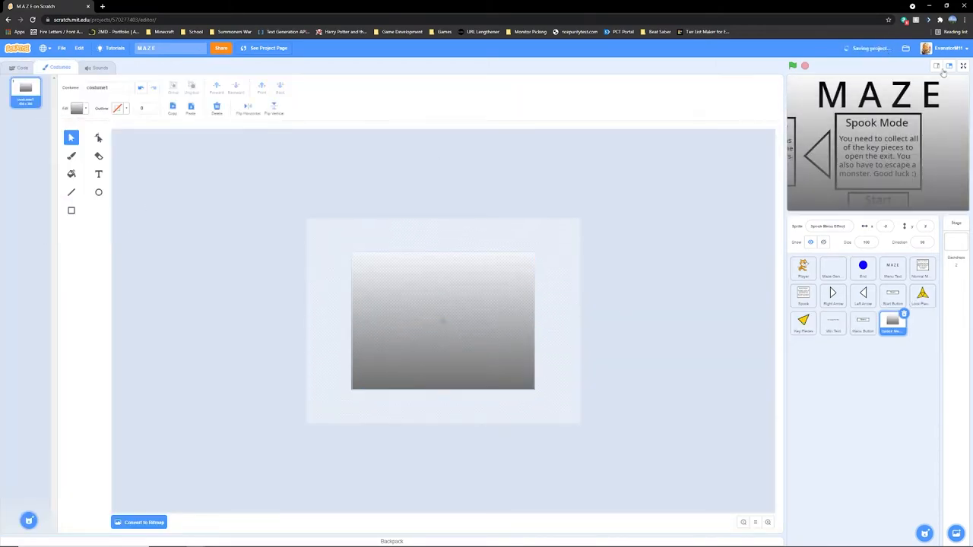
left_click(21, 66)
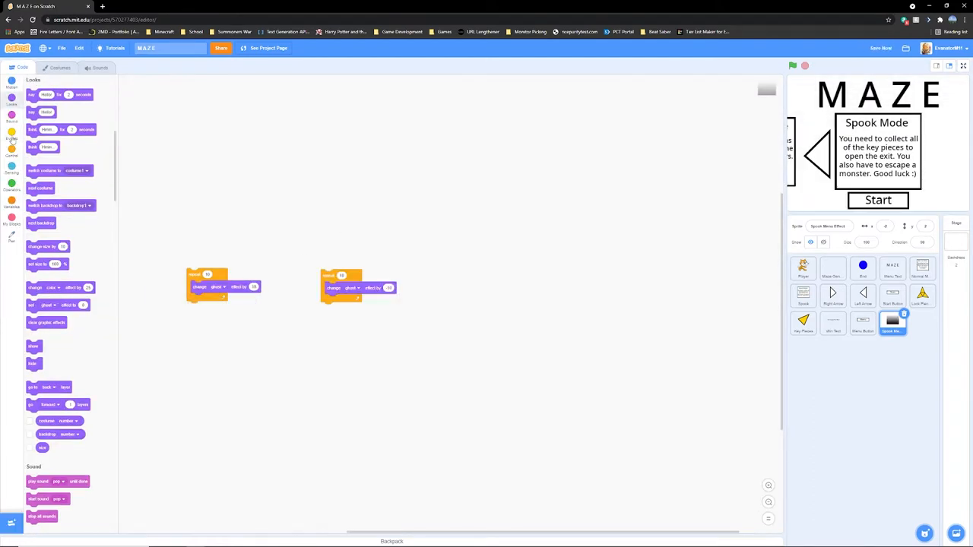
left_click(12, 185)
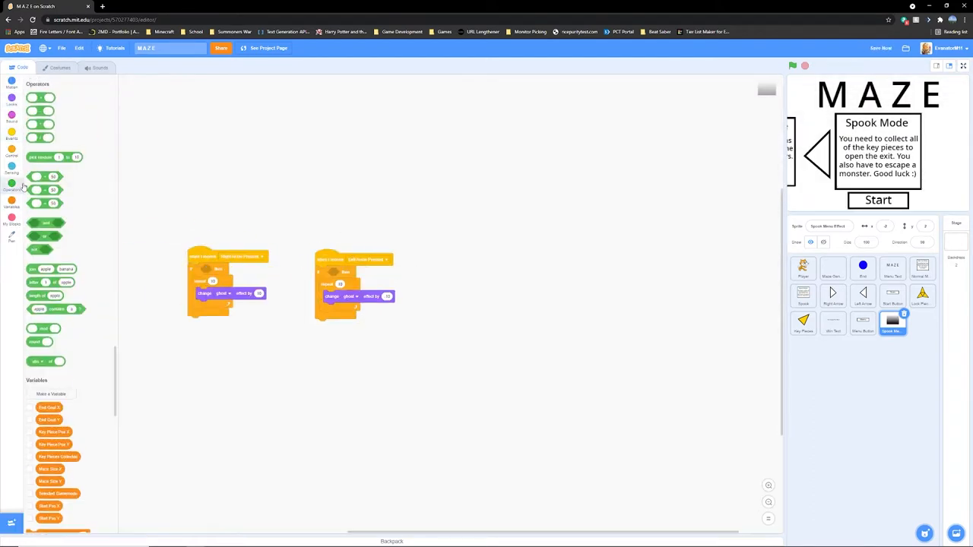
left_click(12, 139)
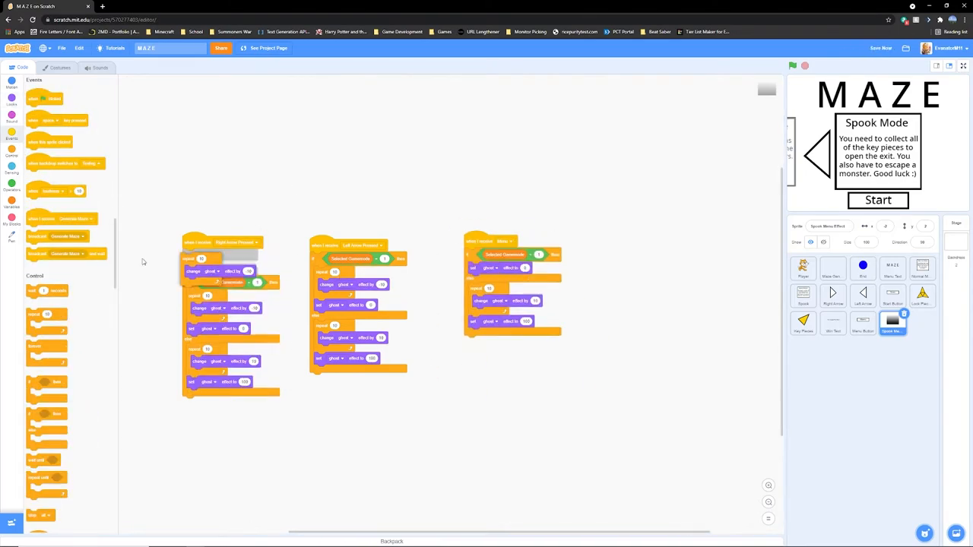
left_click(878, 201)
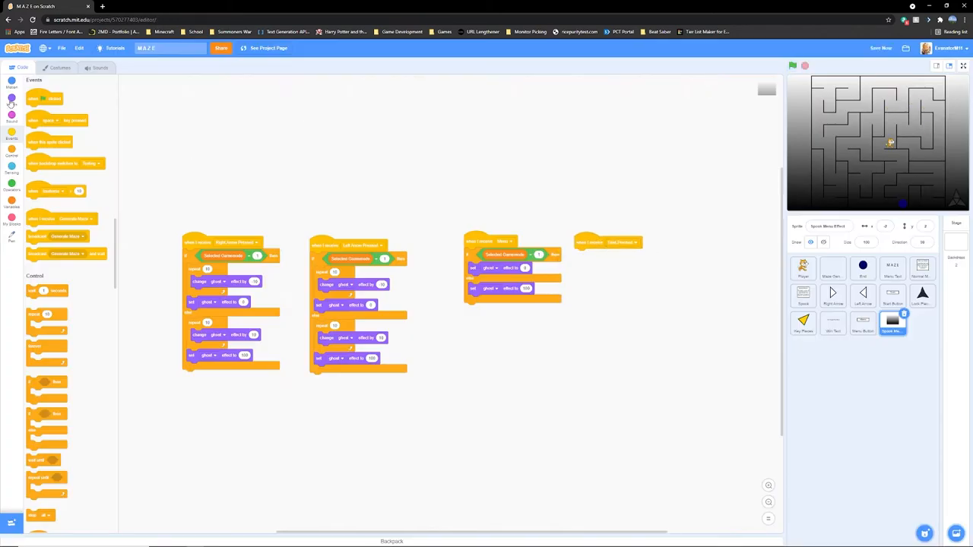
left_click(12, 104)
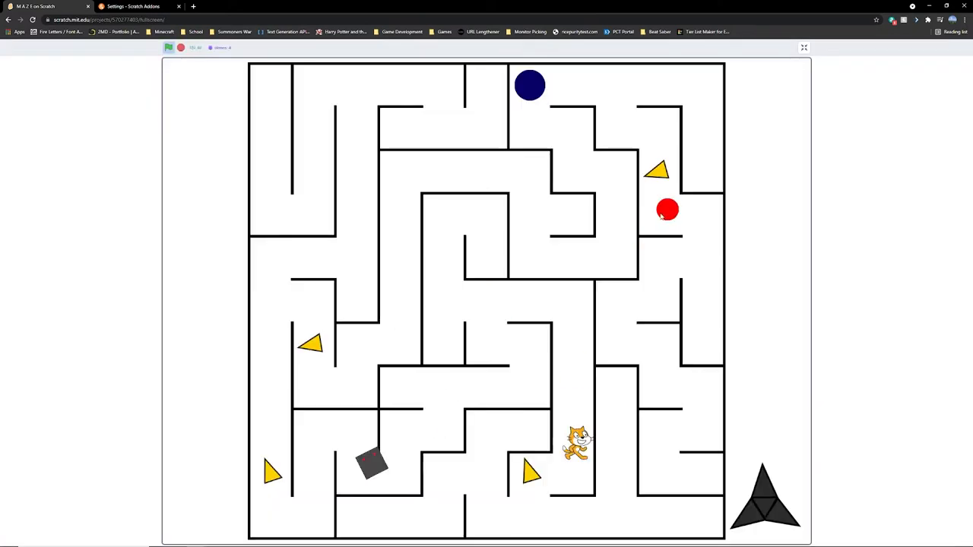
After a Spook Mode round, set the monster's length block to Pathfinding Nodes and rerun the game.
left_click(803, 48)
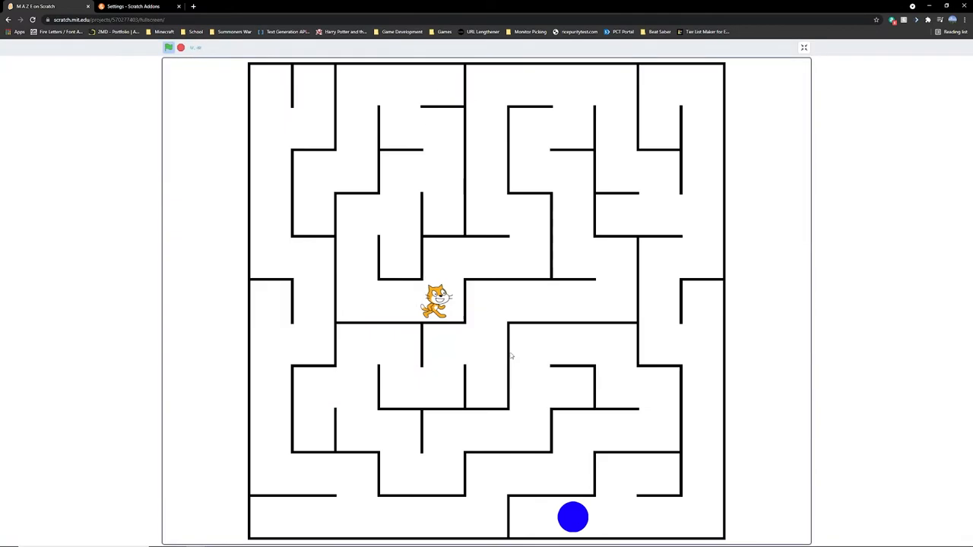
left_click(803, 47)
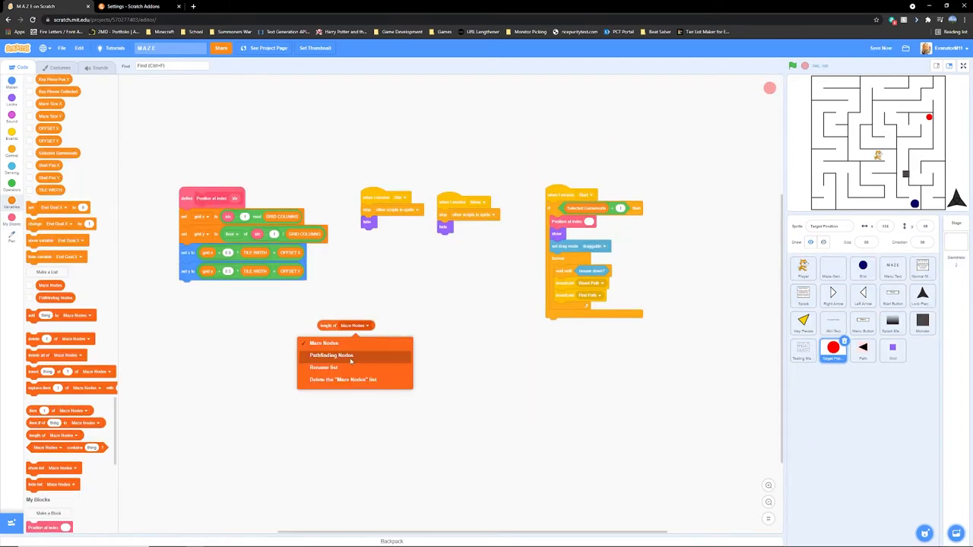
left_click(332, 355)
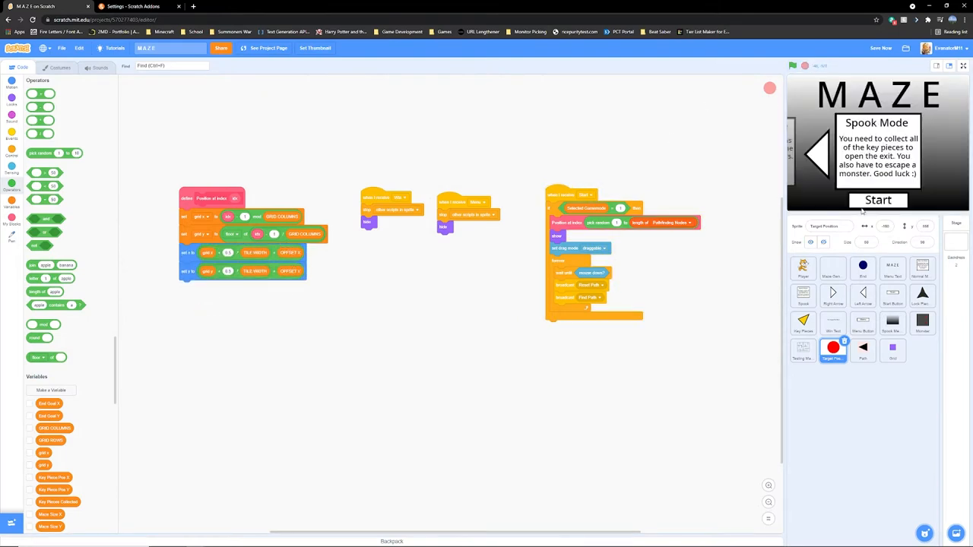
left_click(794, 65)
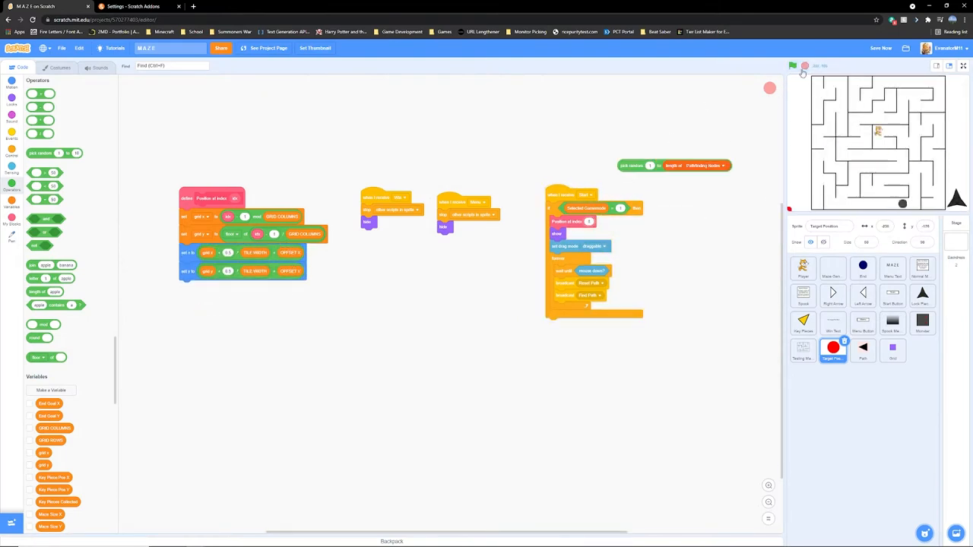
left_click(793, 67)
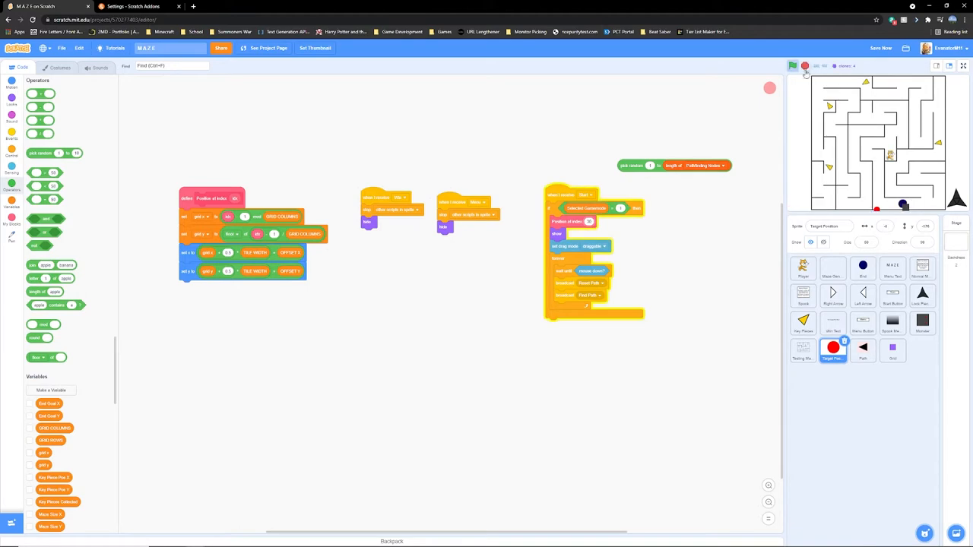
left_click(803, 267)
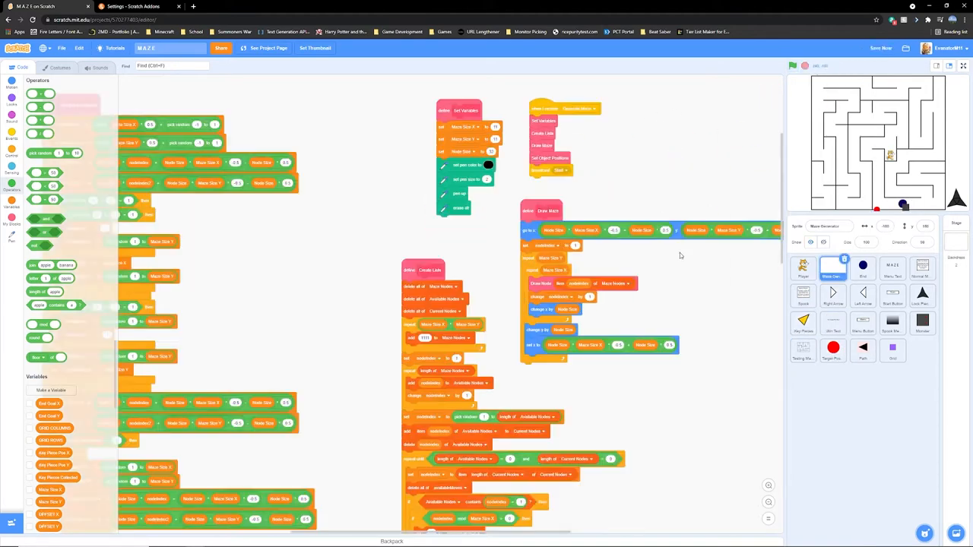
Edit the Target Position sprite's blocks and run the game with monster hunting and speed readouts.
left_click(833, 349)
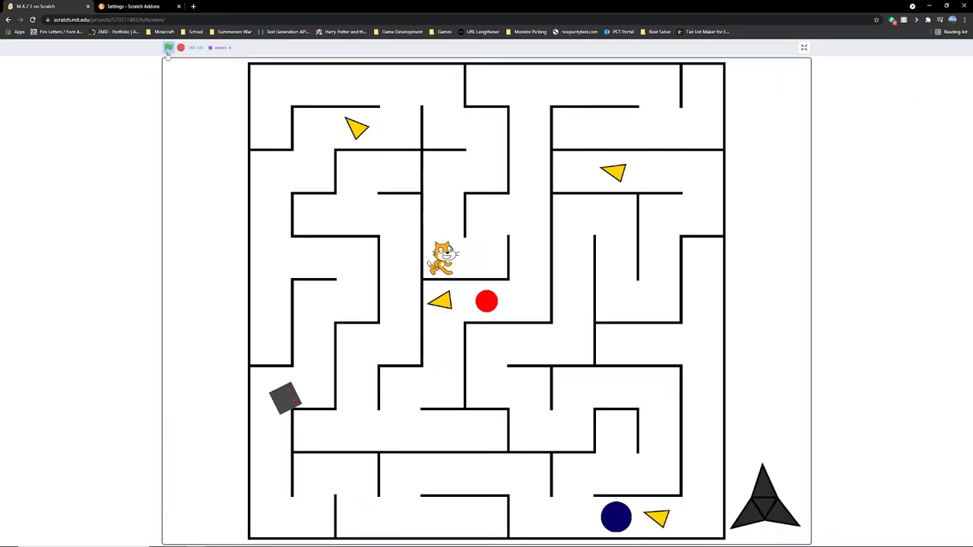
left_click(803, 47)
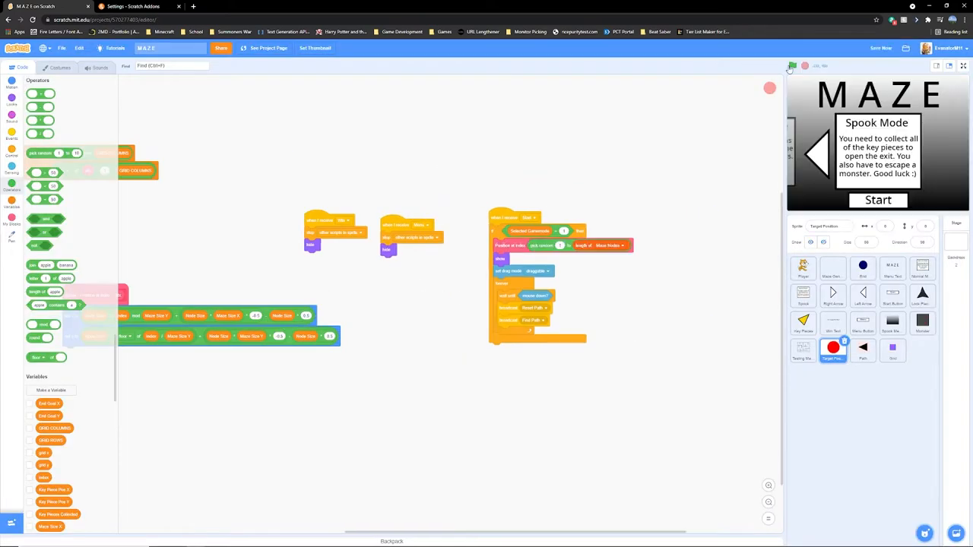
left_click(792, 65)
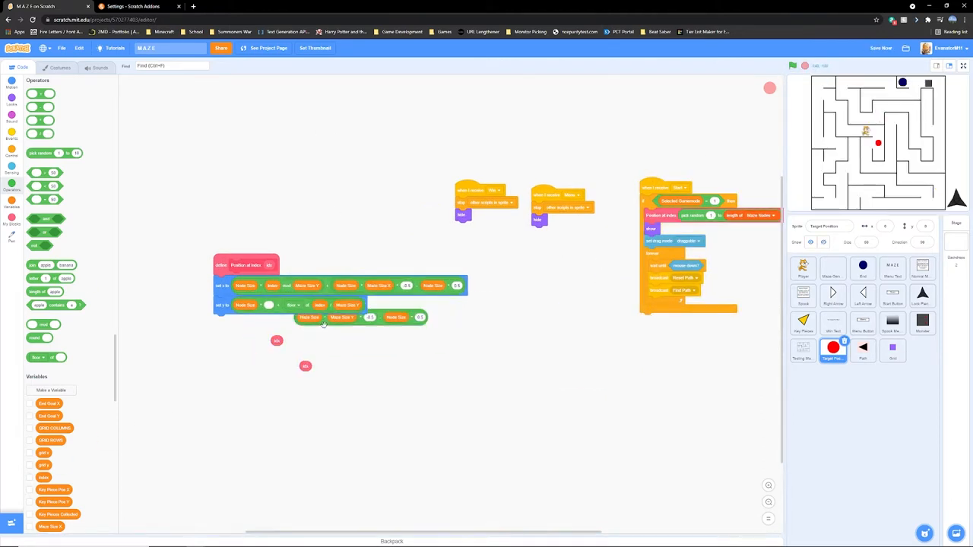
left_click_drag(342, 304, 410, 389)
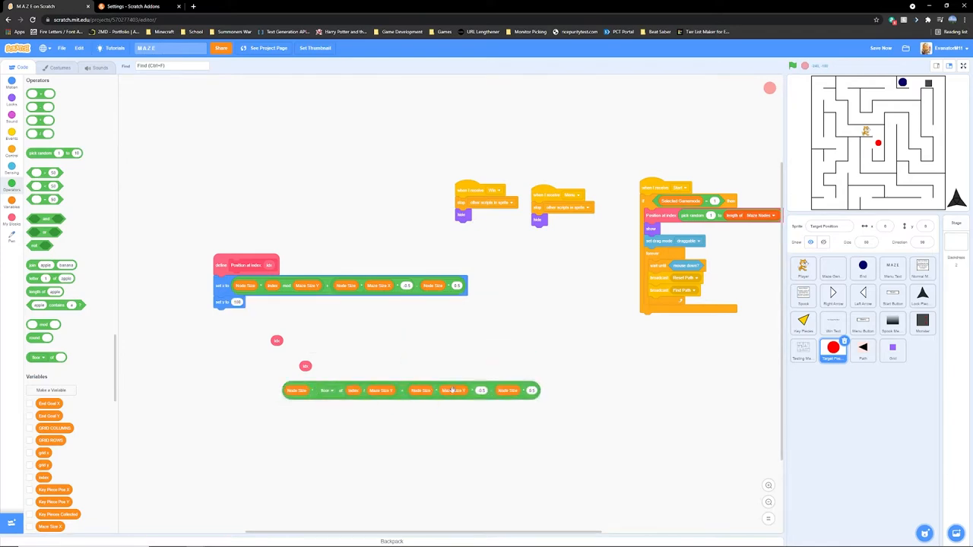
left_click(921, 323)
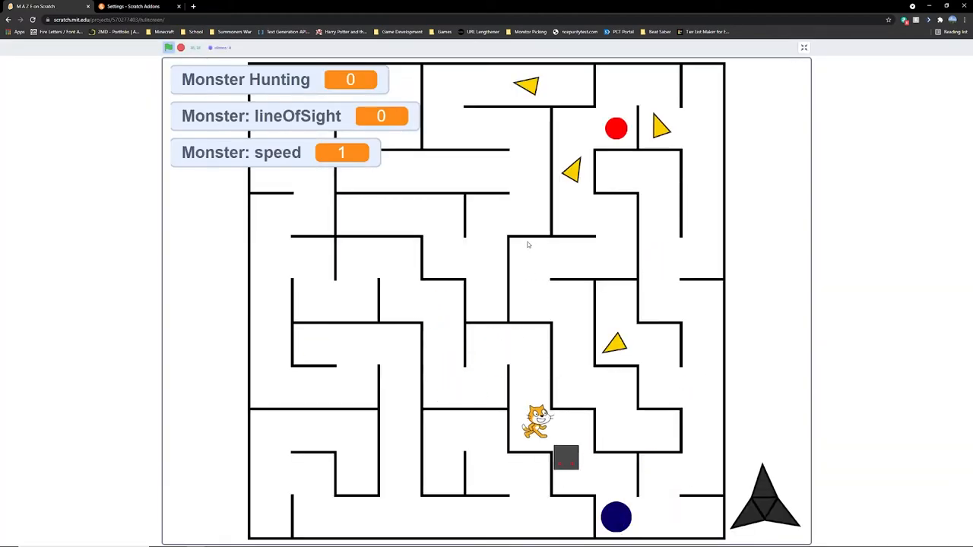
Rework the Vignette sprite's ghost-effect script with variable blocks.
left_click(802, 47)
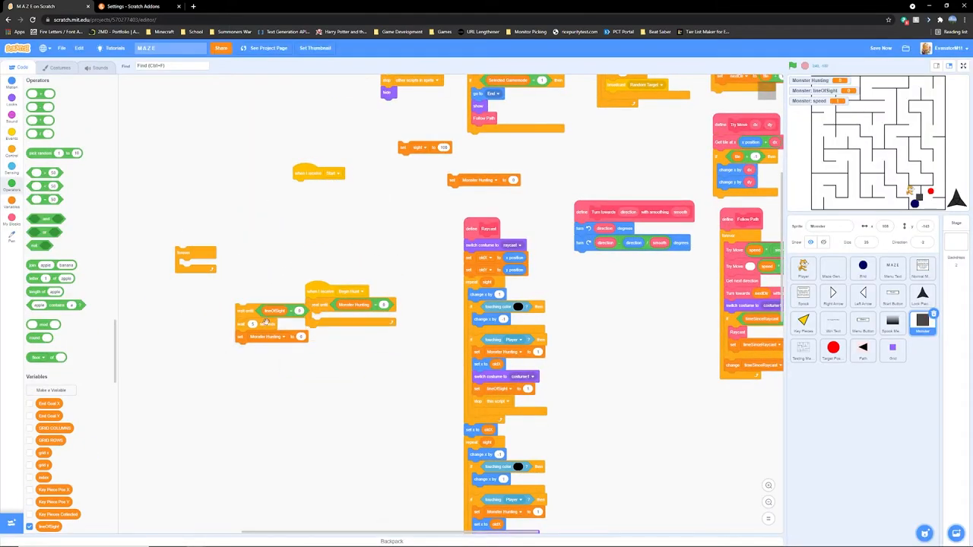
left_click(921, 349)
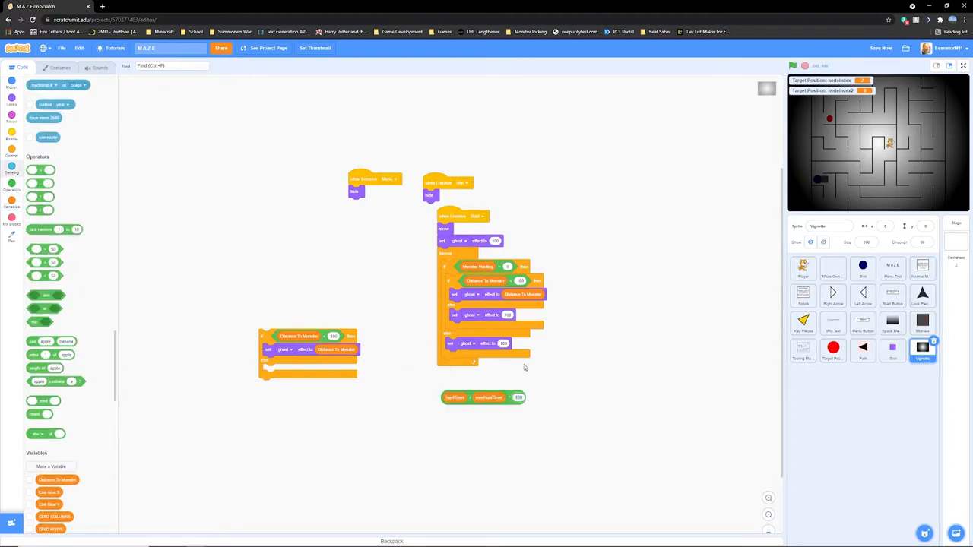
left_click(12, 207)
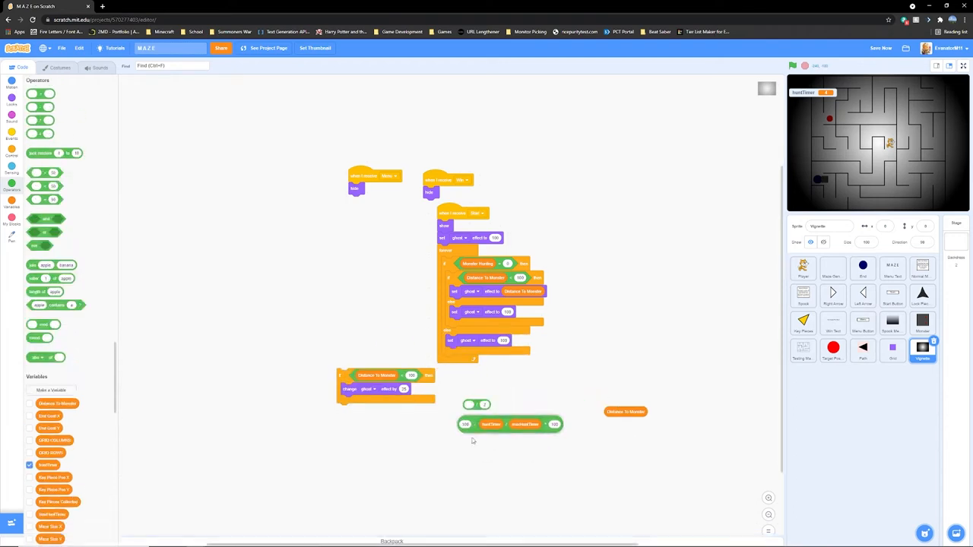
left_click(12, 206)
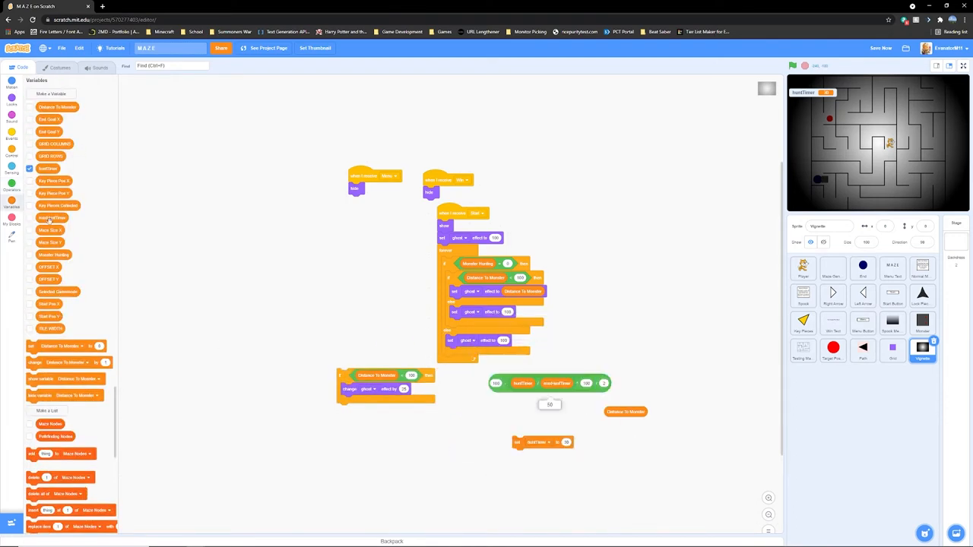
Add operator blocks to the vignette script and bring up the YOU DIED! screen scripts.
left_click(964, 66)
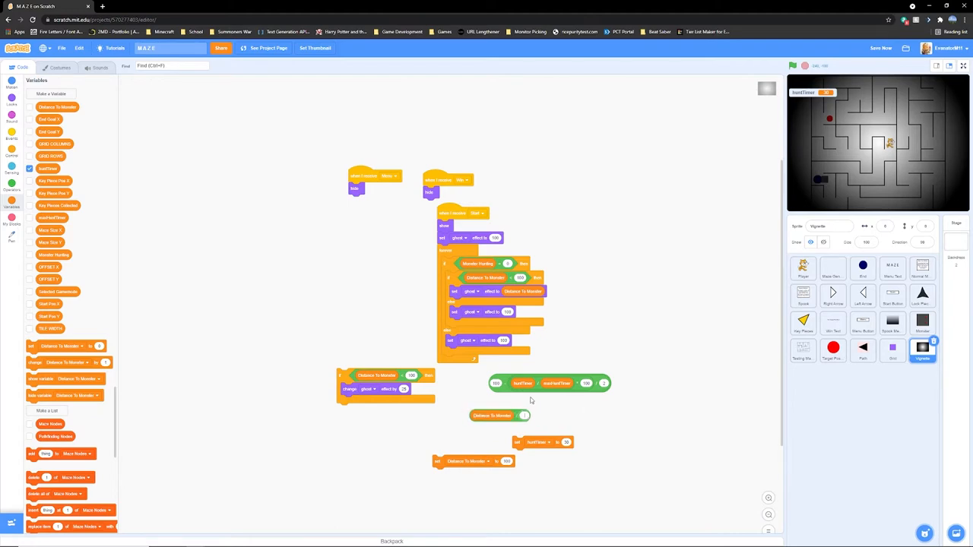
left_click(12, 185)
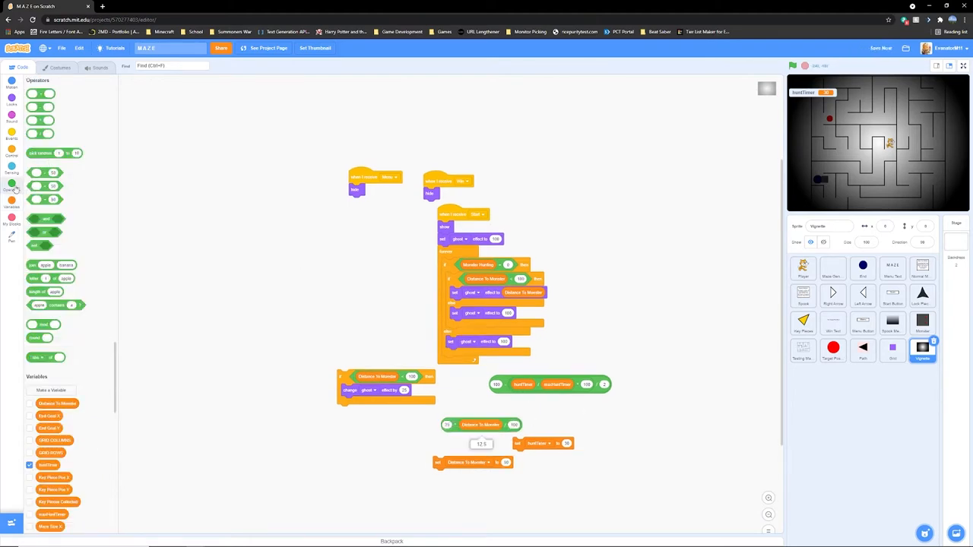
left_click(921, 349)
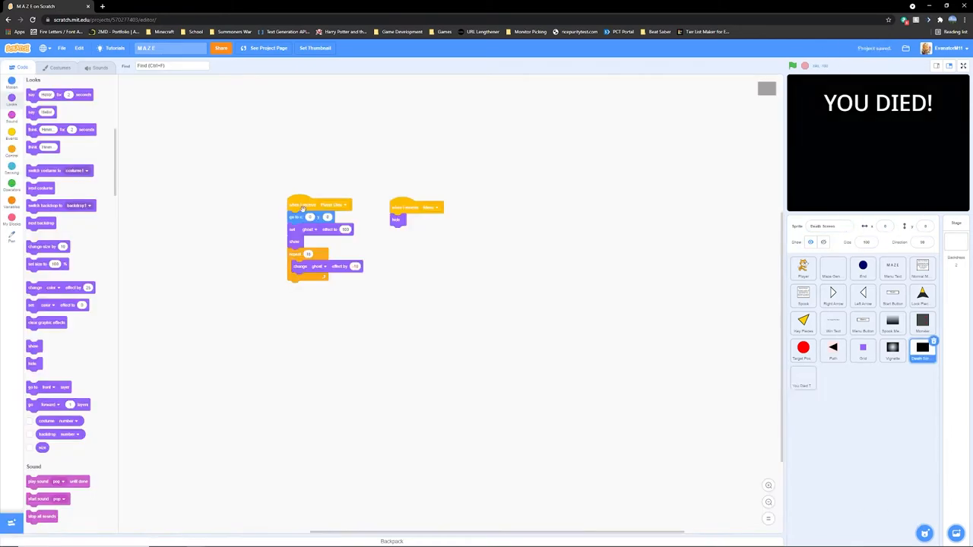
Check the death-screen and Menu button sprites' scripts and reset the game to the MAZE title menu.
left_click(803, 376)
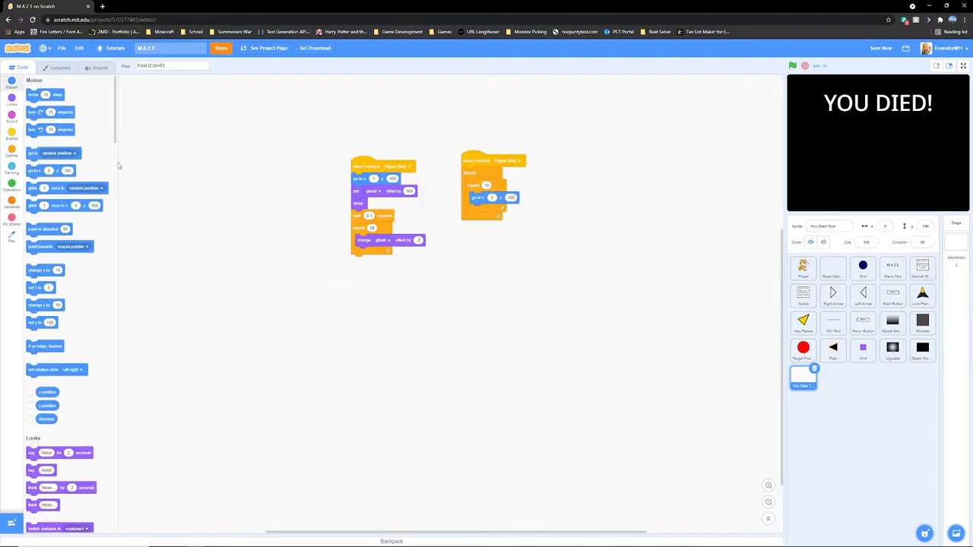
left_click(964, 65)
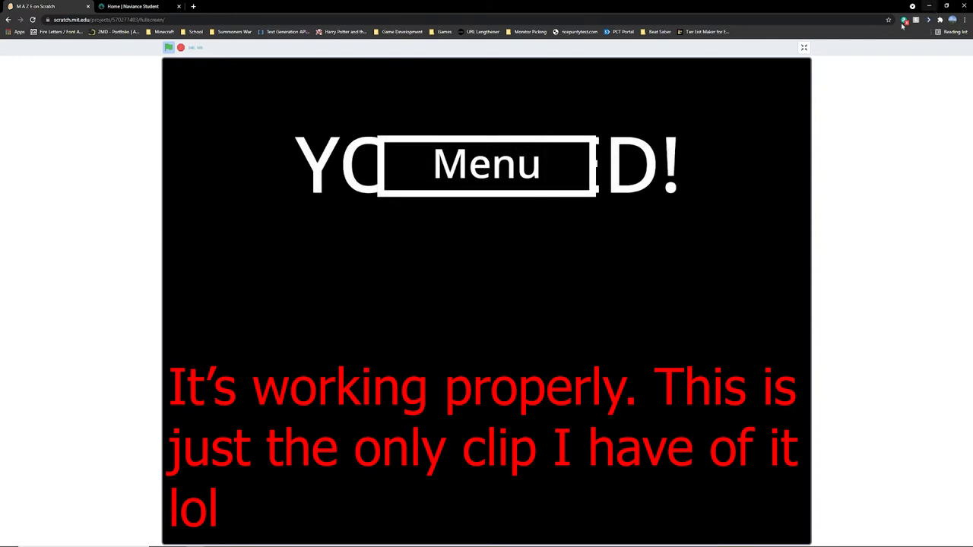
left_click(802, 47)
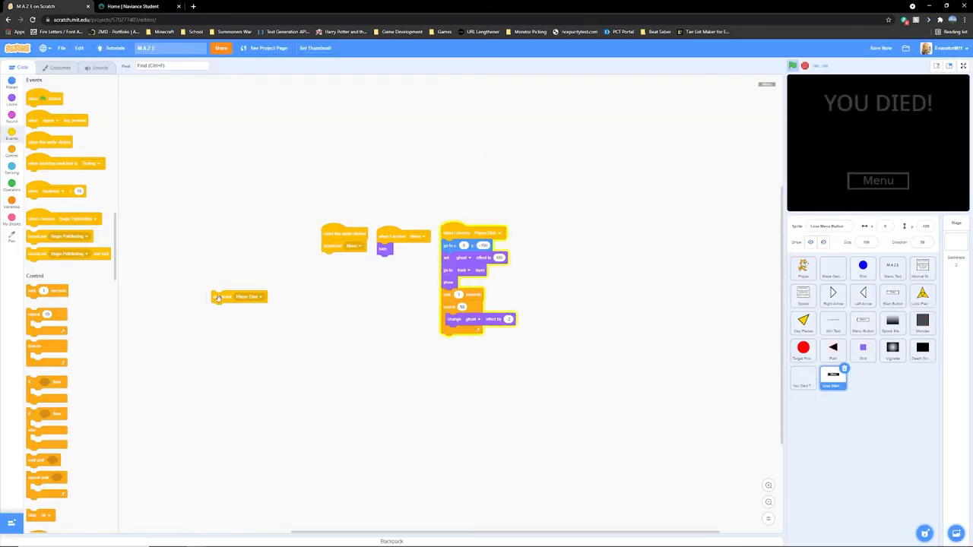
left_click(921, 349)
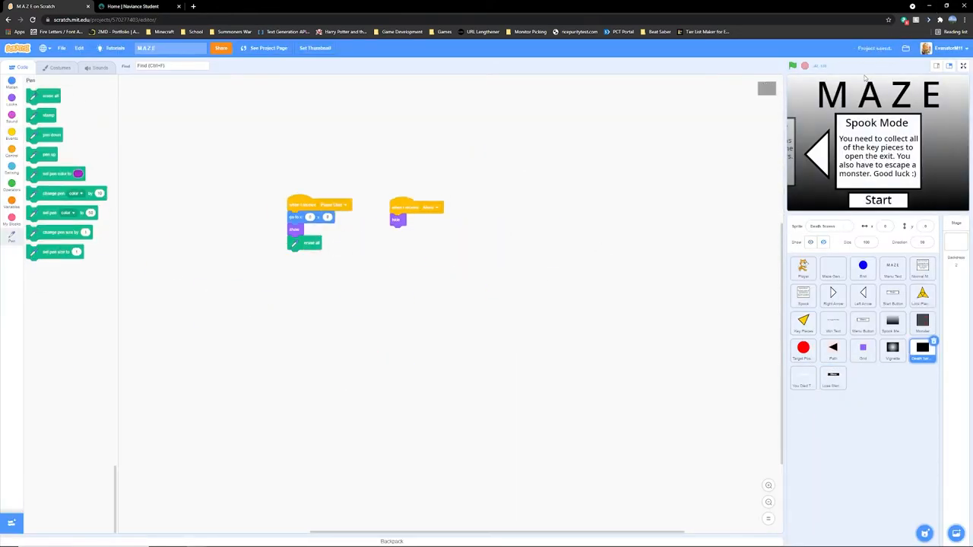
left_click(832, 377)
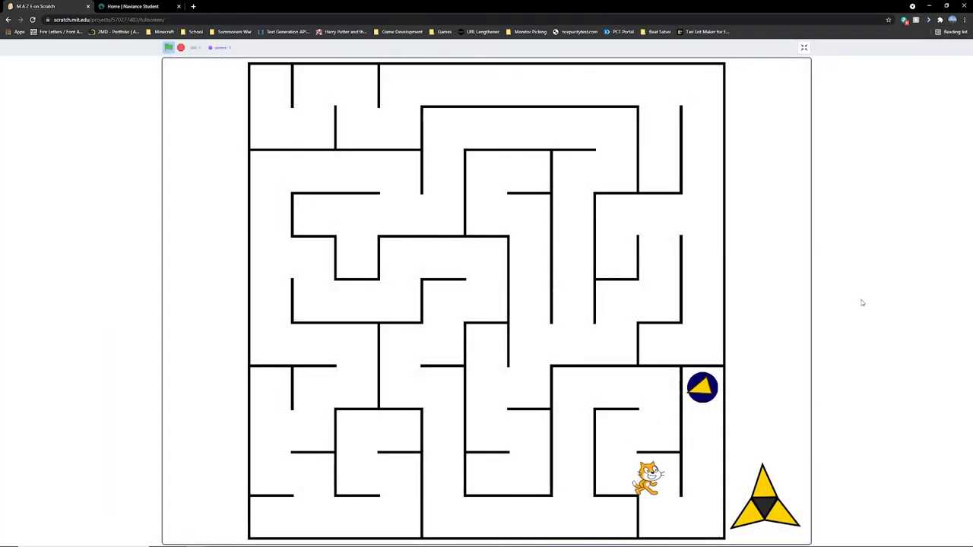
Play to the YOU DIED! stats, view the purple tile maze full screen, and save the project.
left_click(802, 47)
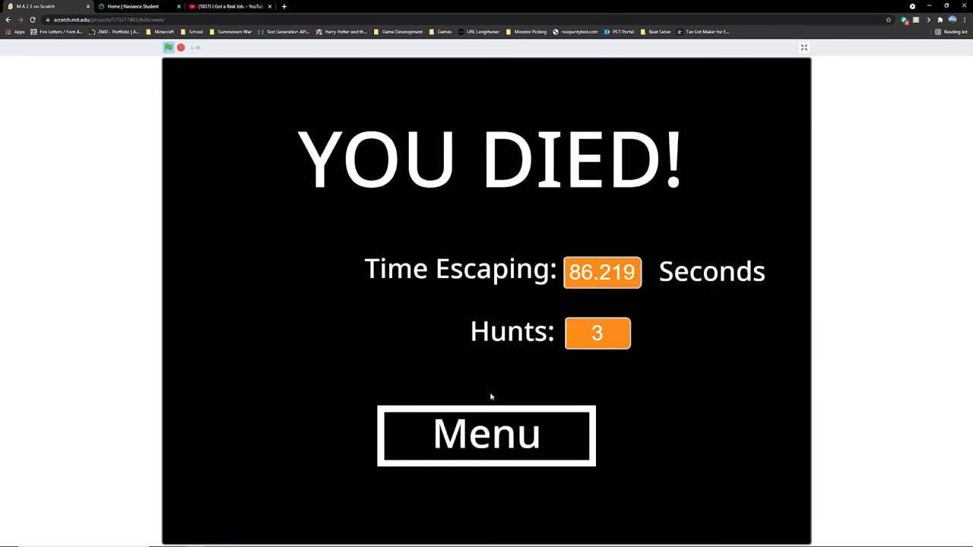
left_click(802, 47)
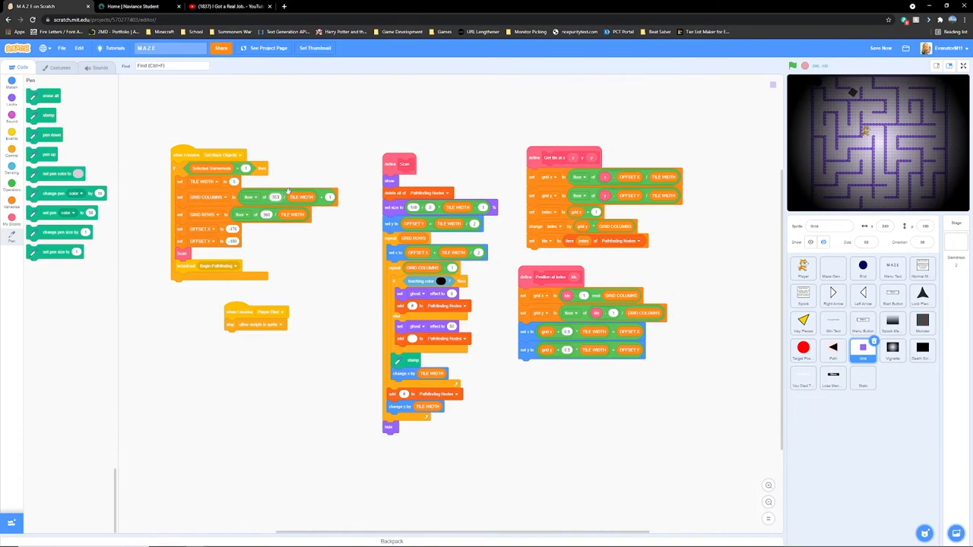
left_click(964, 66)
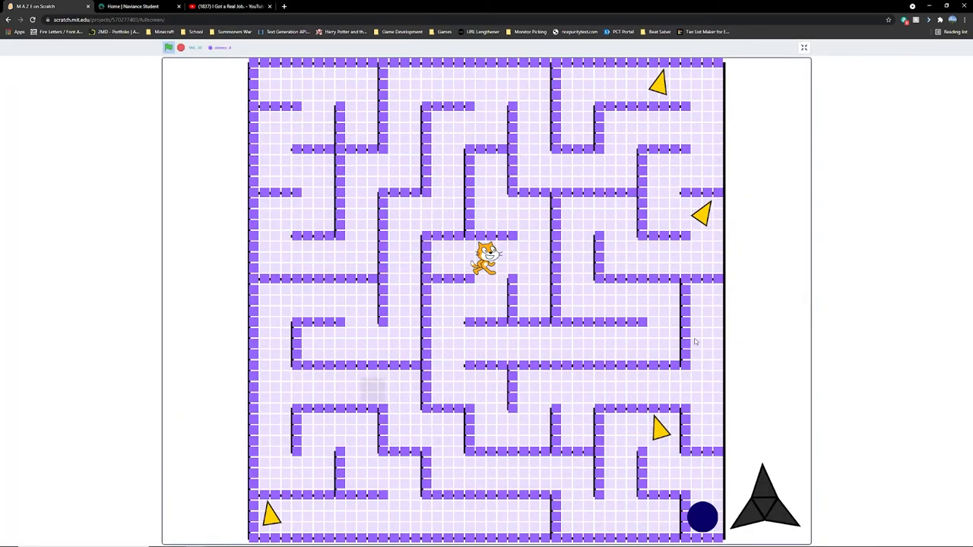
left_click(803, 47)
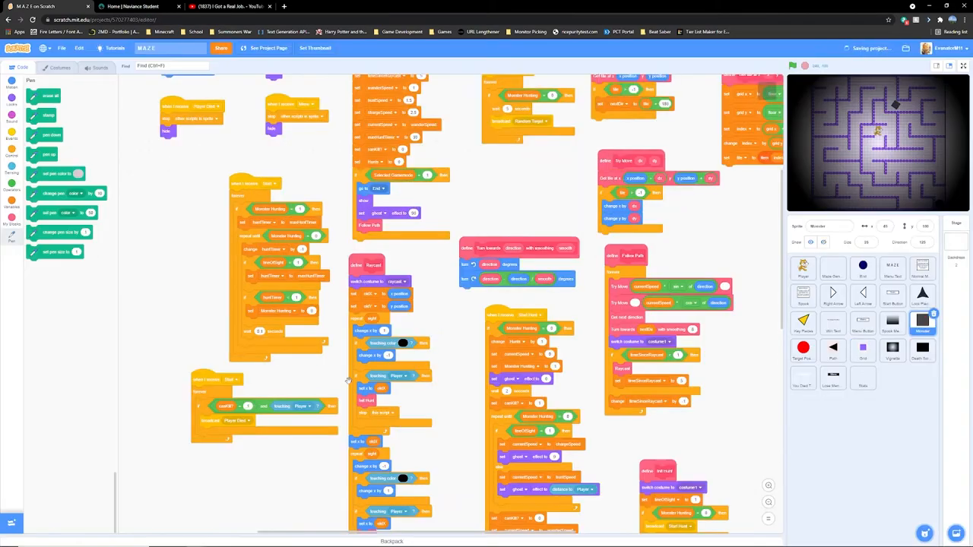
Browse the Maze Generator sprite's long pathfinding script and add blocks to it.
left_click(833, 268)
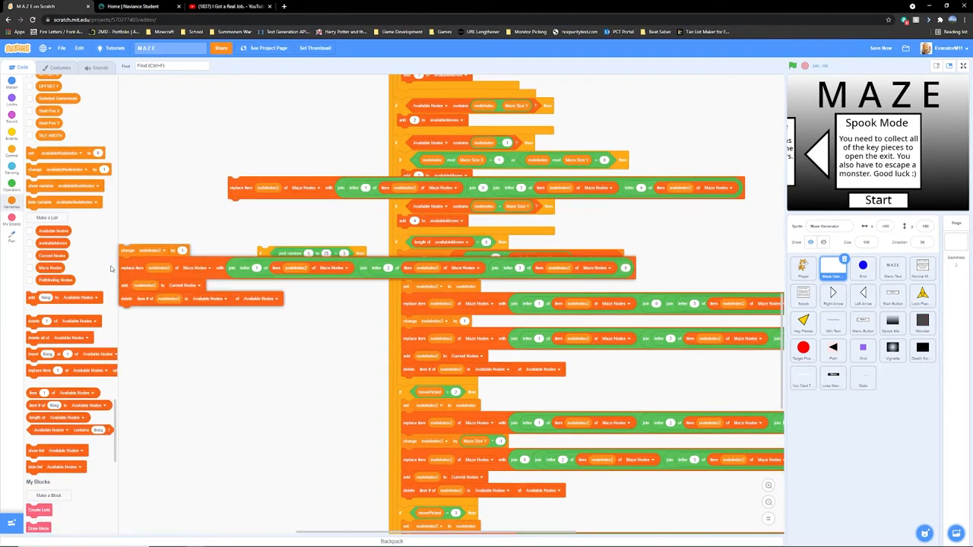
left_click(13, 169)
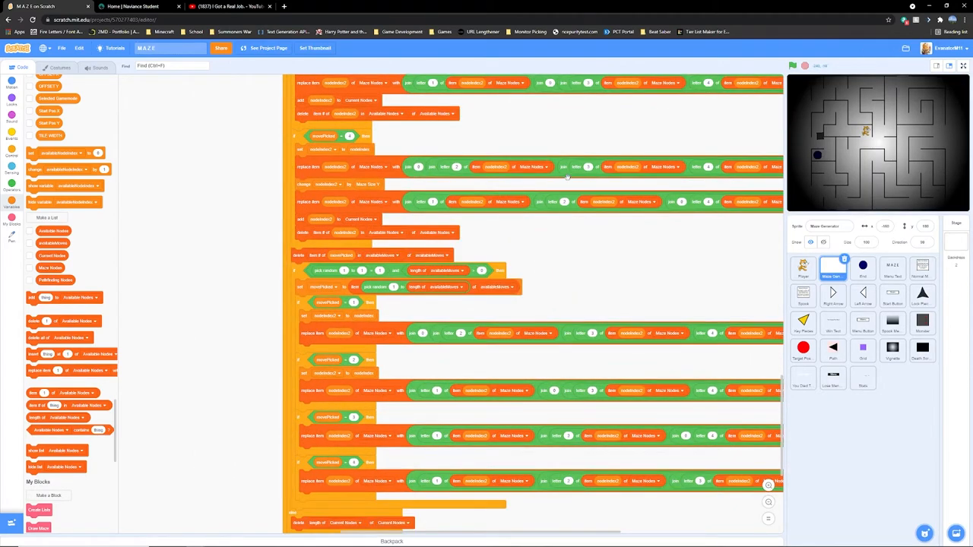
scroll("down", 3)
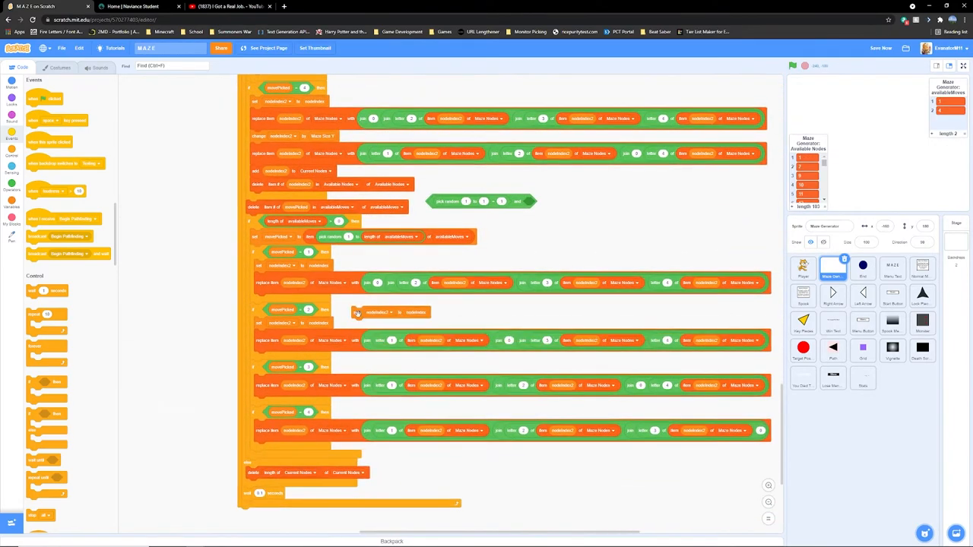
Run the game with the green flag and show the Spook Mode menu full screen.
left_click(794, 65)
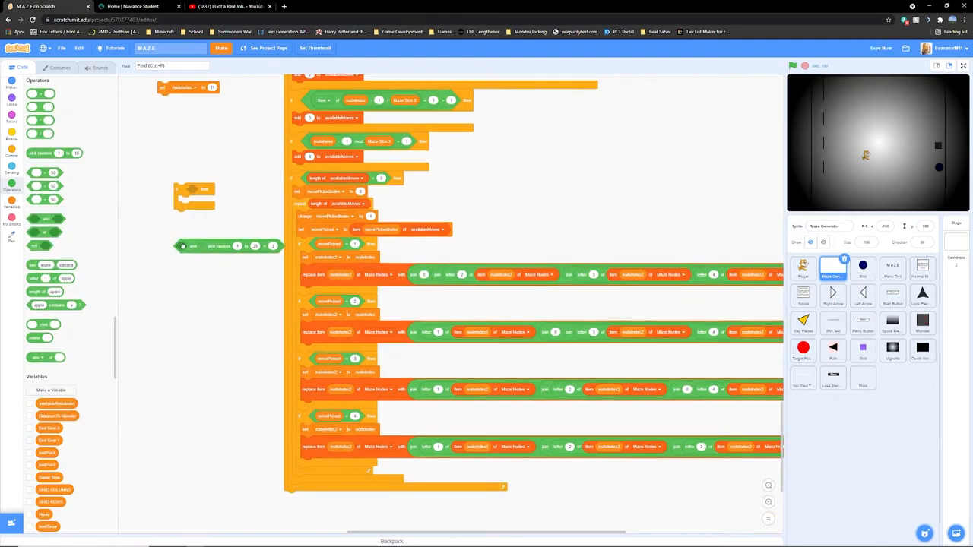
left_click(794, 66)
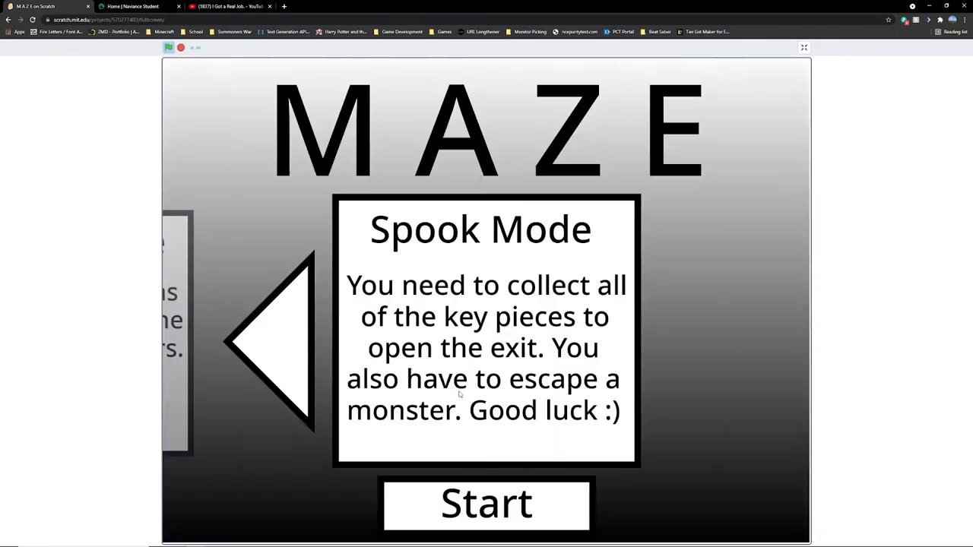
left_click(802, 47)
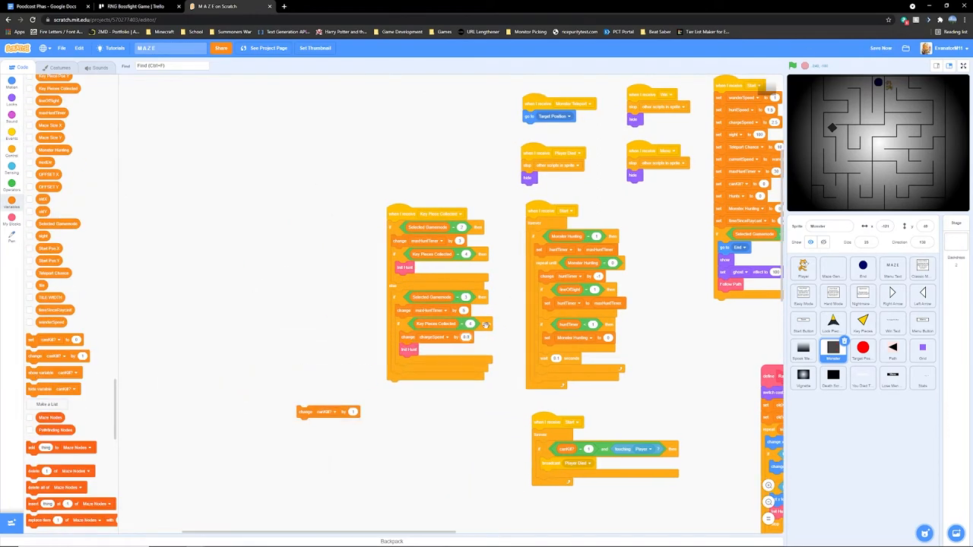
Select the Maze Text sprite and bring up the red MAZE title's costume artwork.
left_click(12, 201)
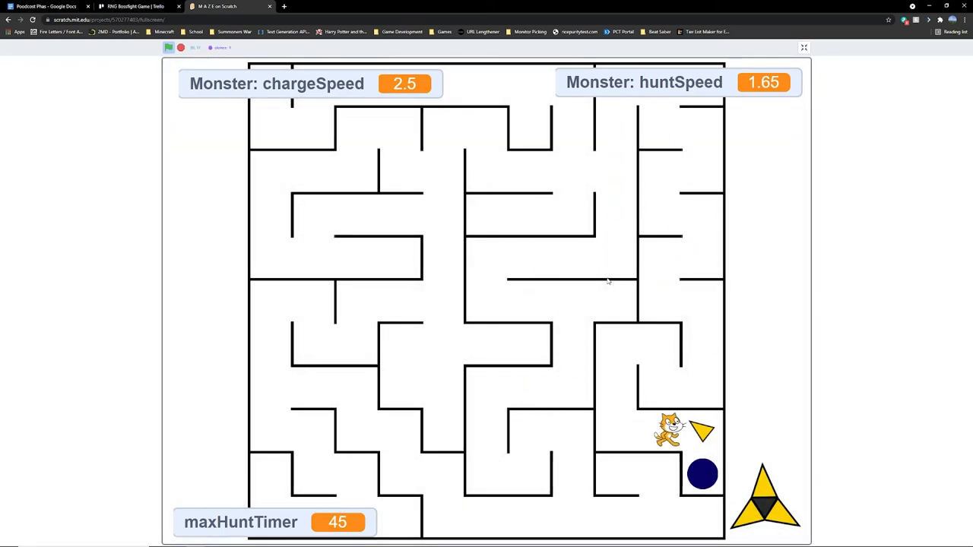
left_click(802, 47)
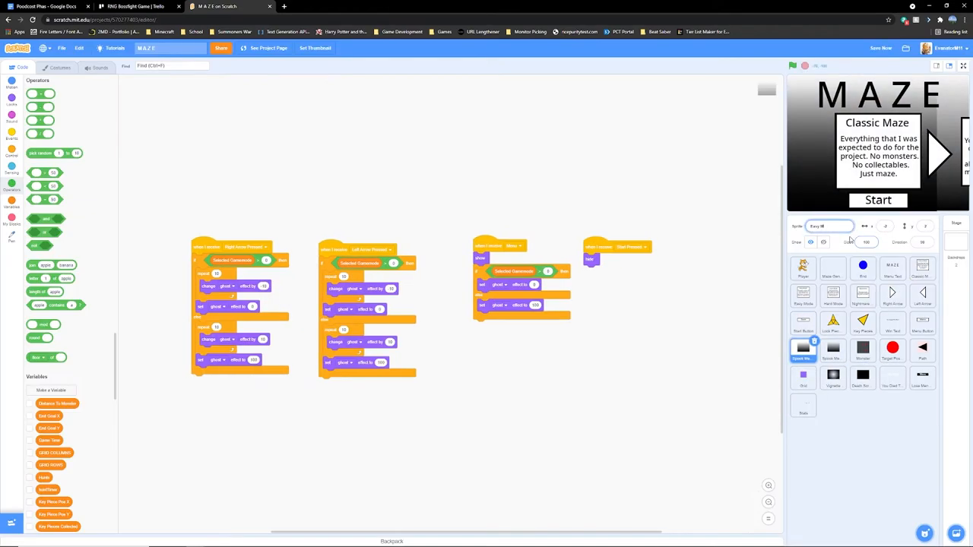
left_click(833, 348)
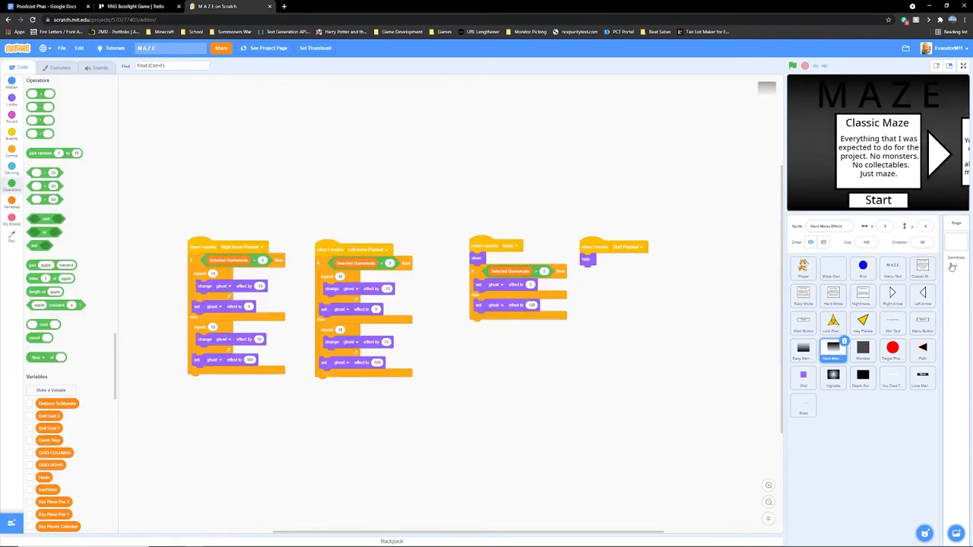
left_click(59, 66)
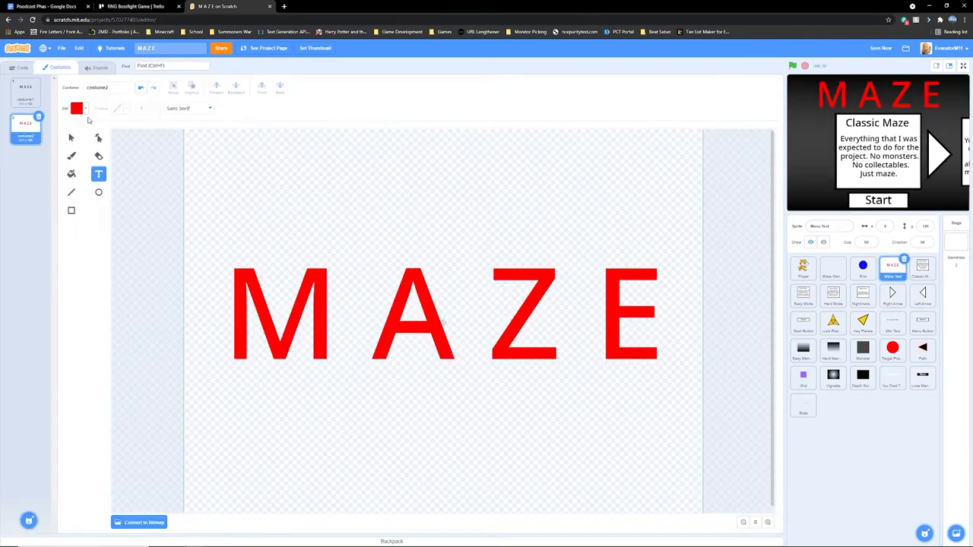
left_click(21, 67)
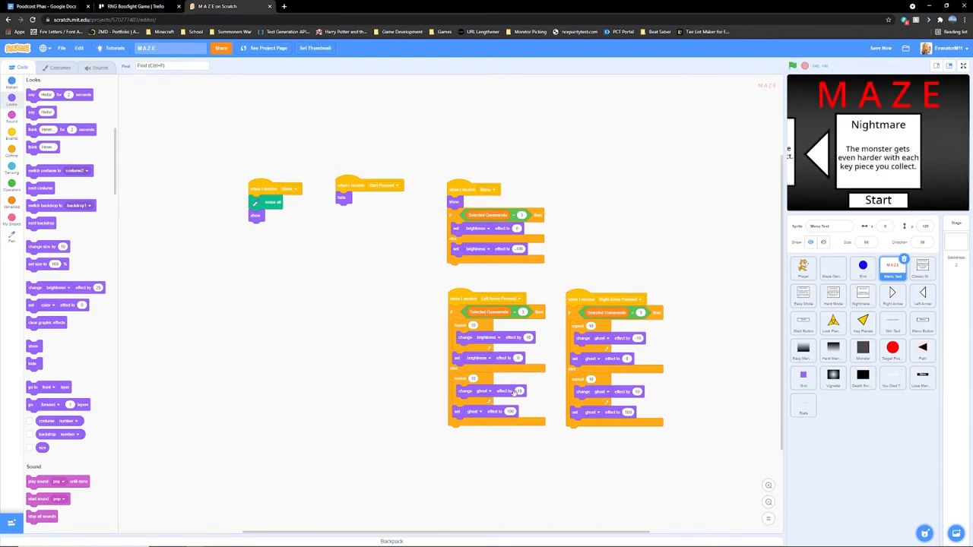
Step through the difficulty card sprites to review their fade scripts.
left_click(602, 337)
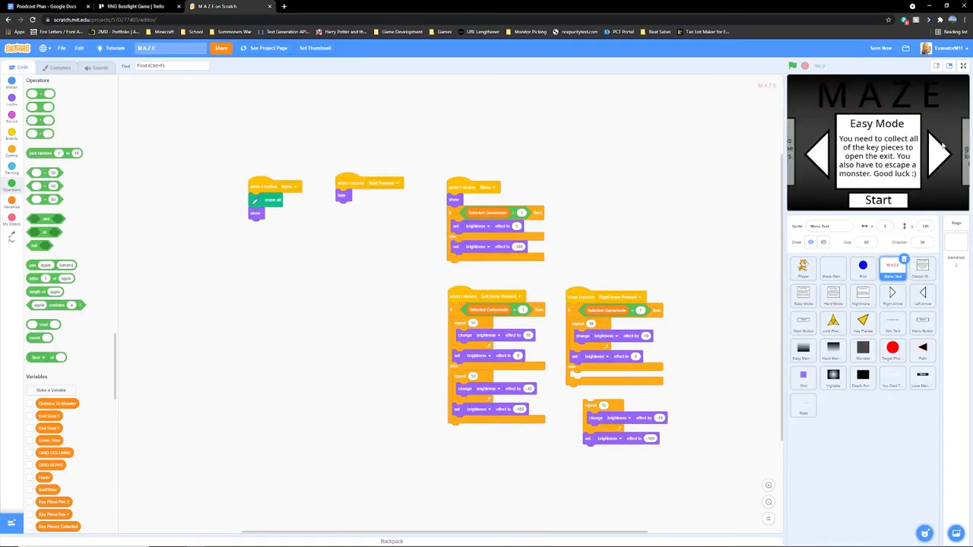
left_click(792, 65)
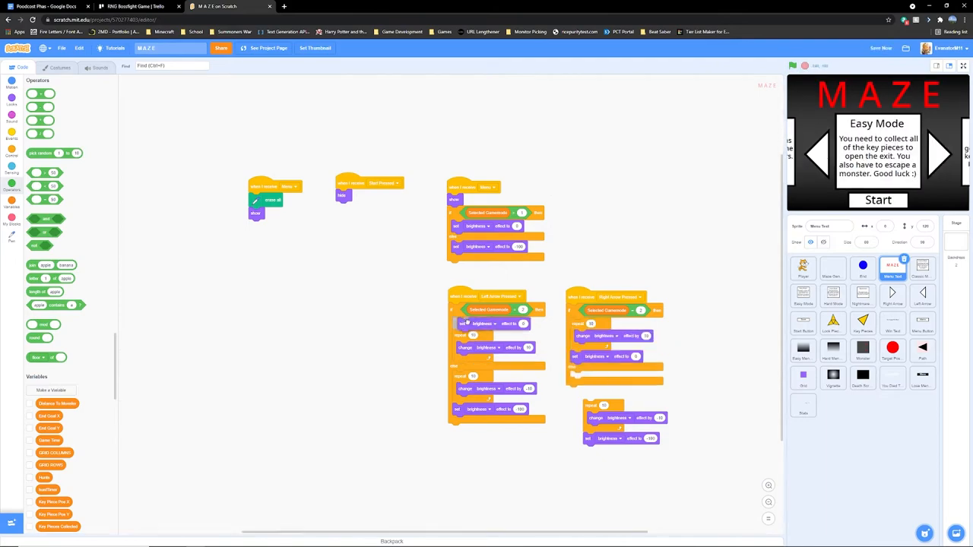
left_click(803, 350)
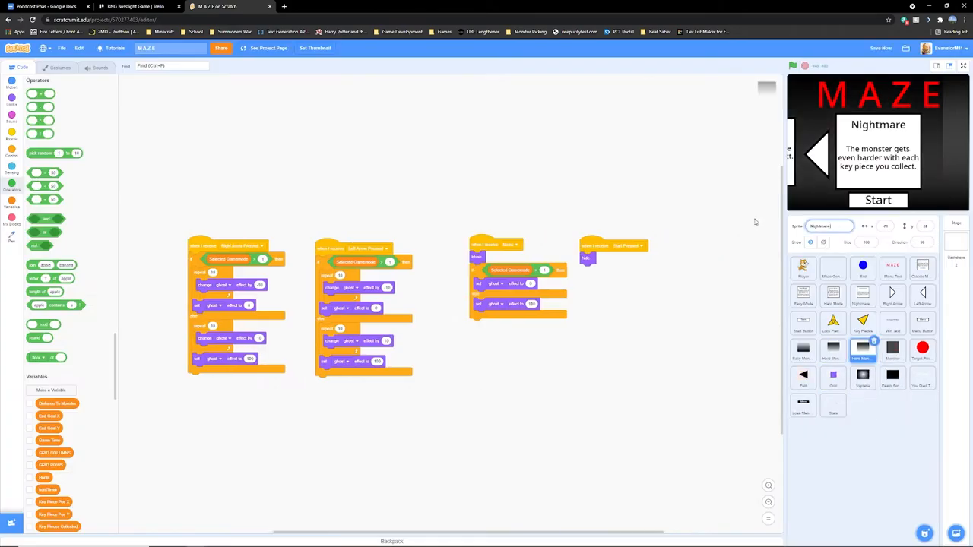
left_click(61, 67)
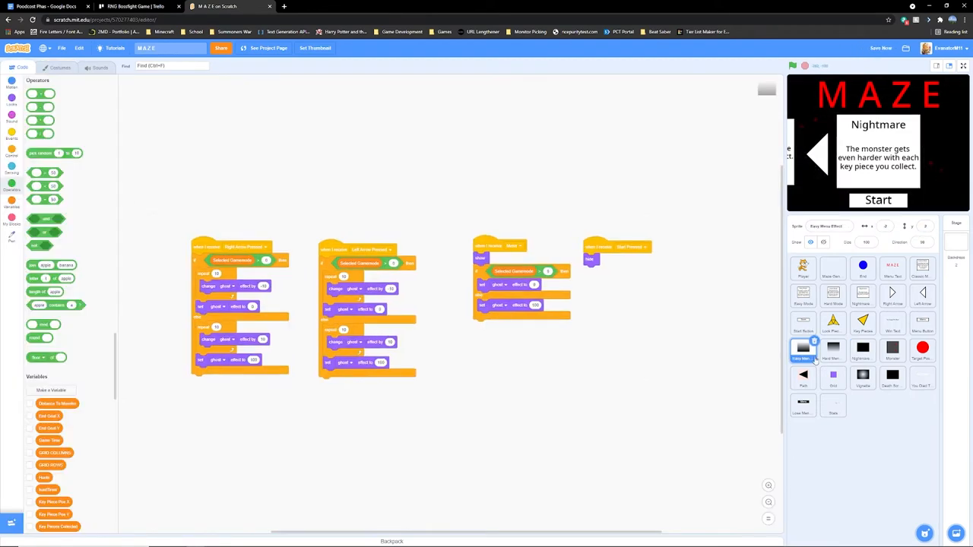
left_click(863, 352)
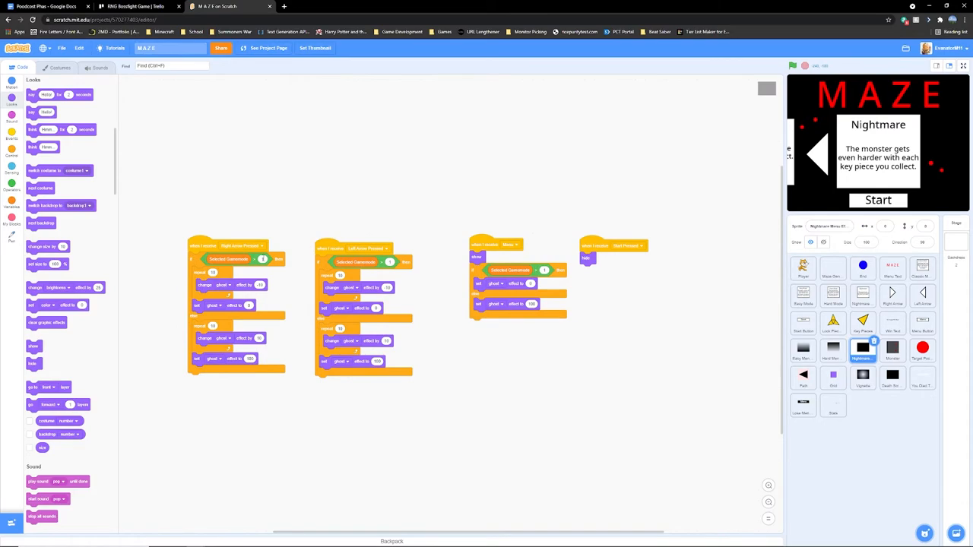
Test the card carousel arrows on the full-screen stage, then return to the editor.
left_click(964, 65)
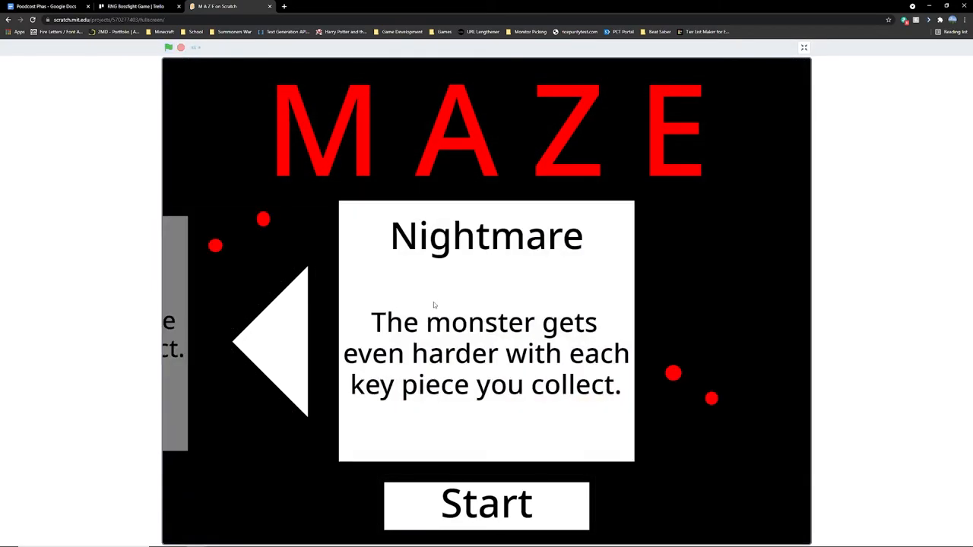
left_click(270, 342)
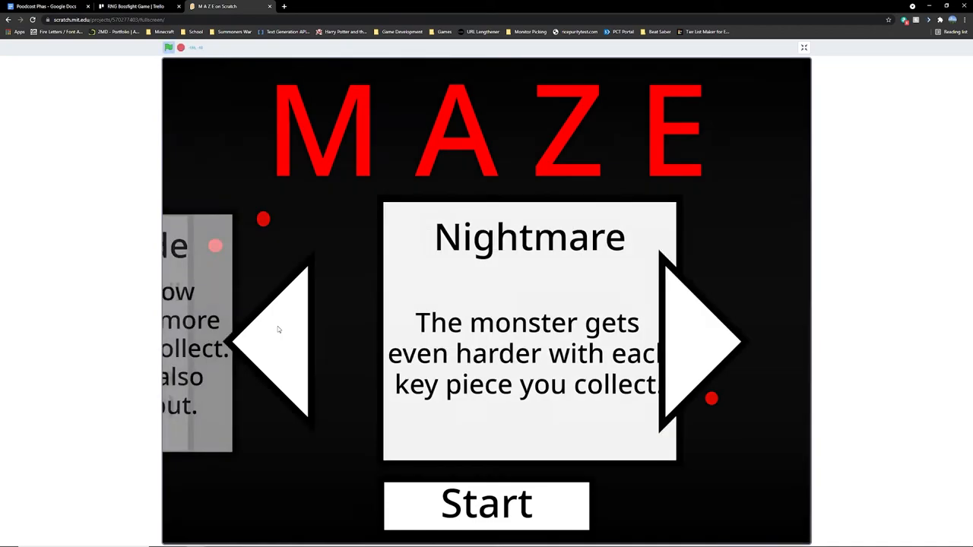
left_click(274, 342)
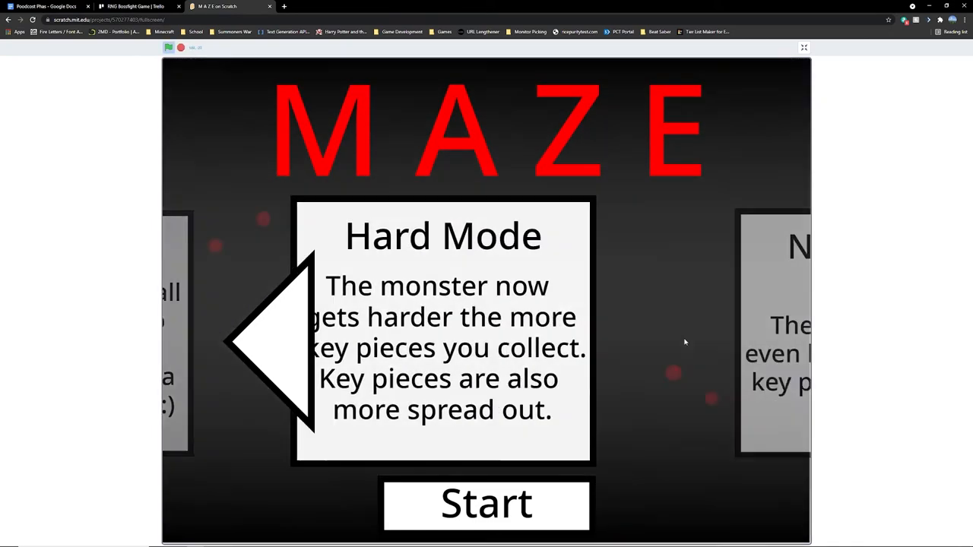
left_click(803, 47)
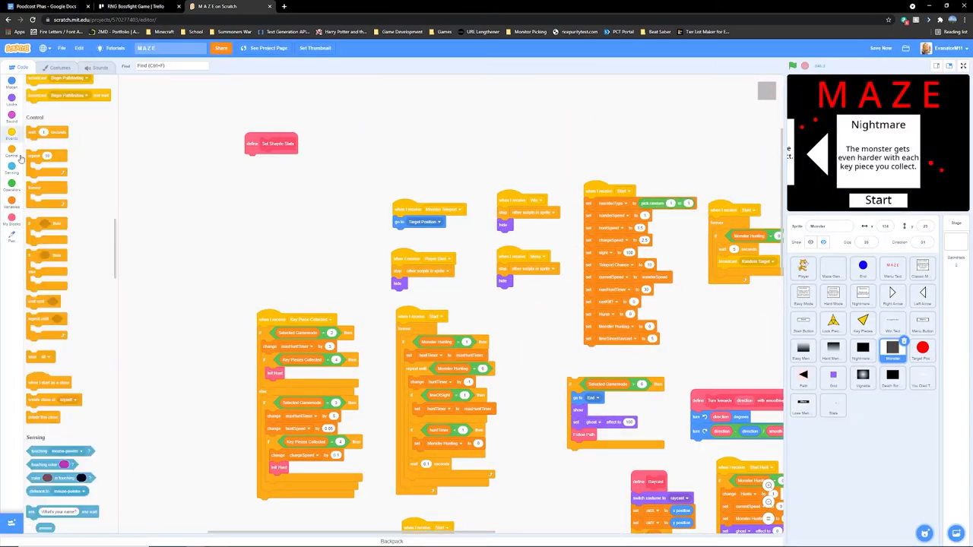
Create a new custom block in My Blocks and attach set-variable blocks for the monster's stats.
left_click(13, 222)
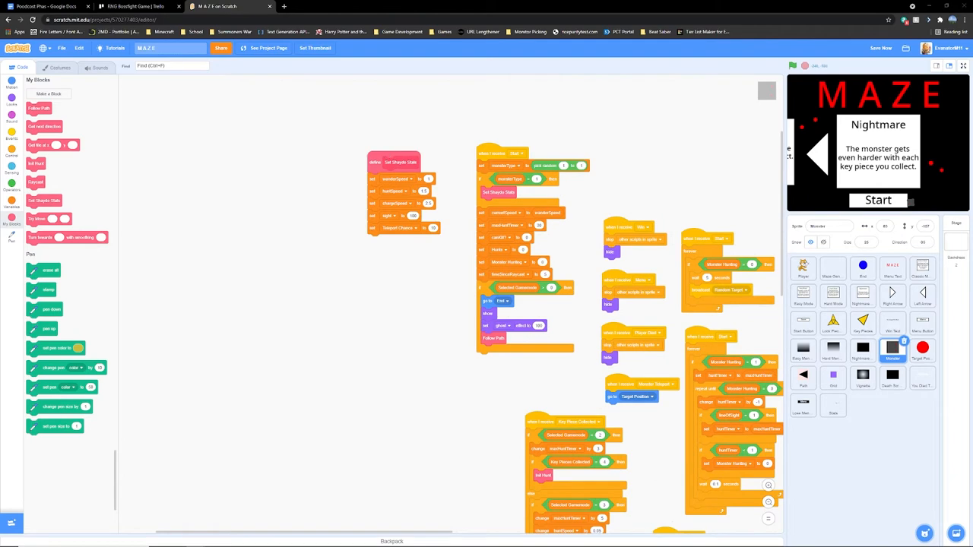
left_click(48, 94)
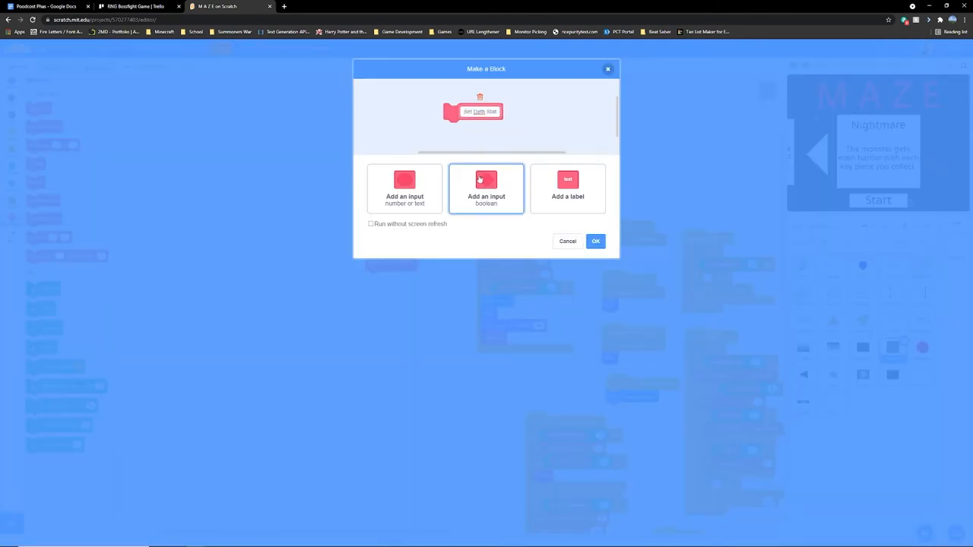
left_click(596, 240)
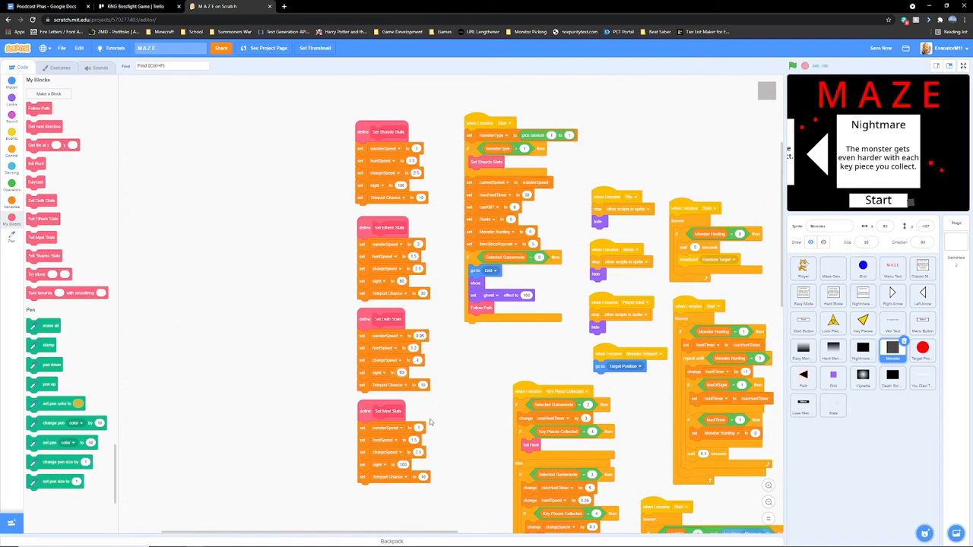
left_click(61, 67)
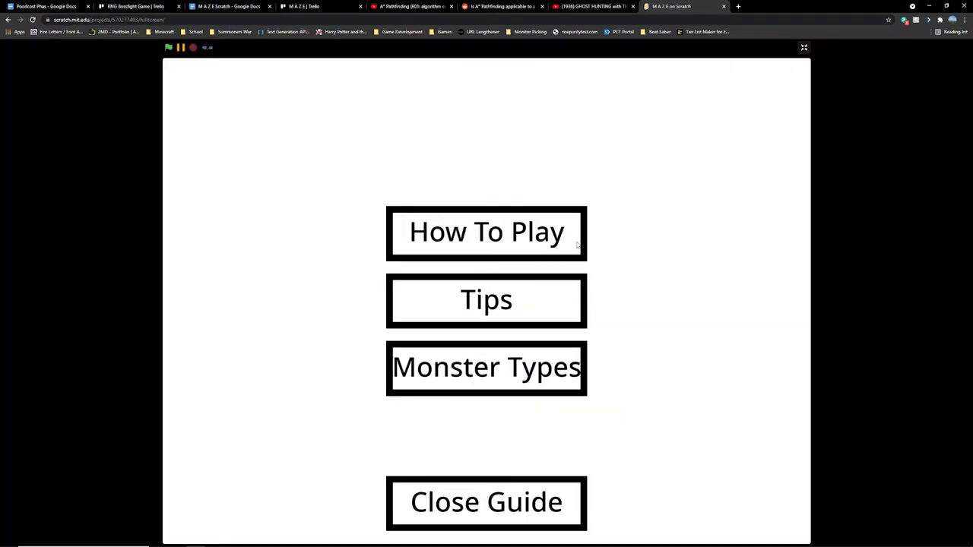
Read the guide's Monster Types page, close it and browse the difficulty cards.
left_click(486, 231)
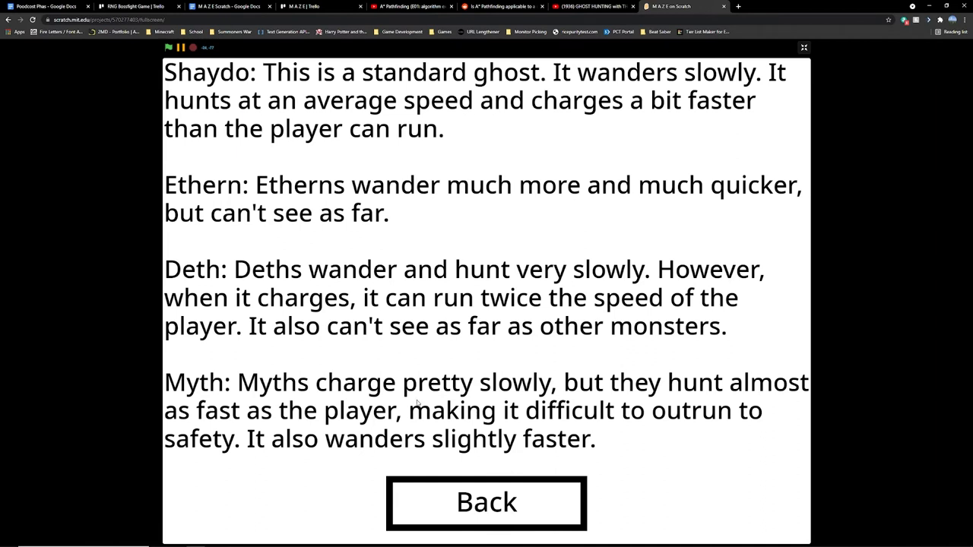
left_click(486, 502)
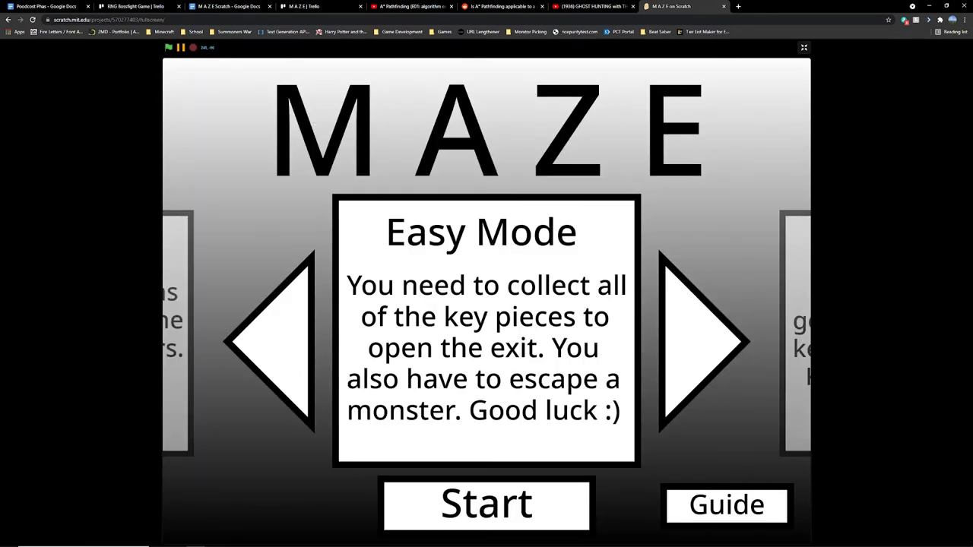
left_click(270, 338)
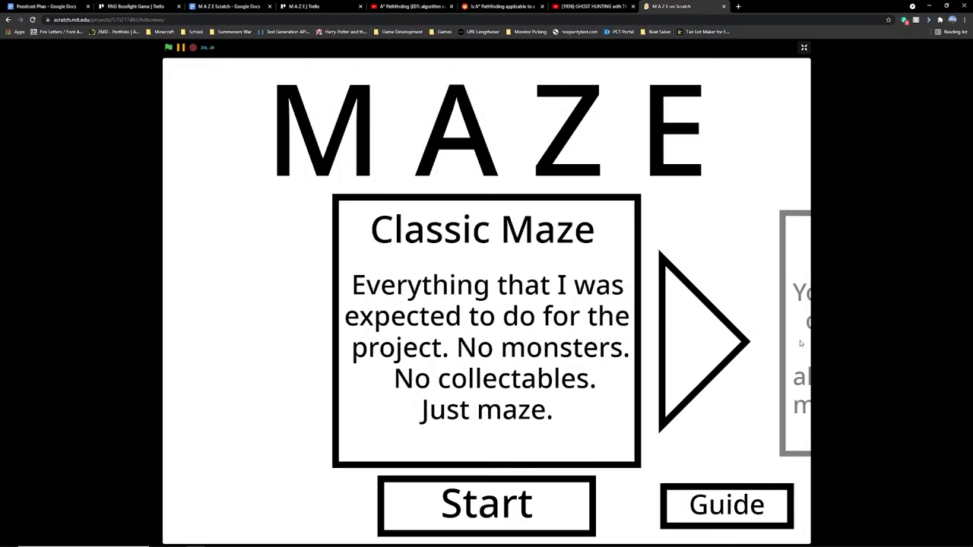
left_click(802, 47)
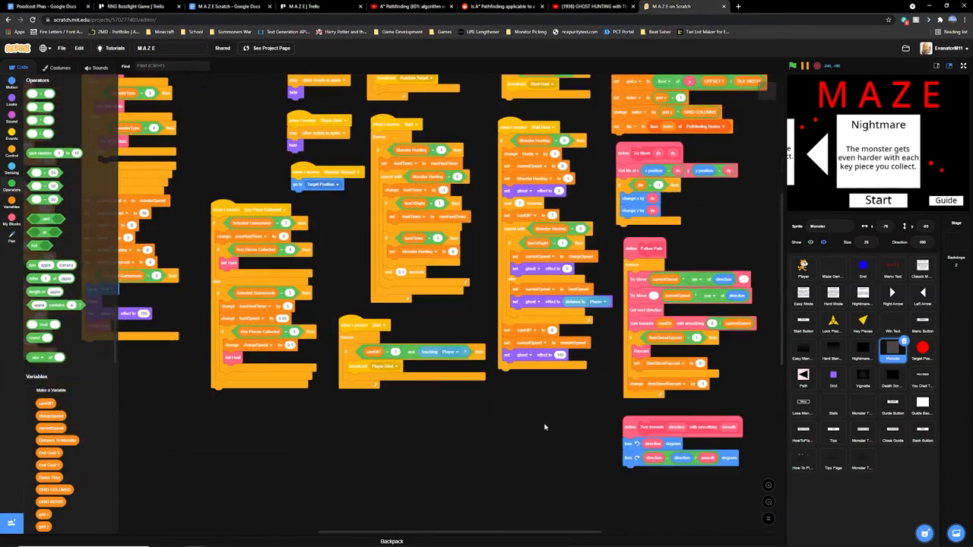
left_click(802, 47)
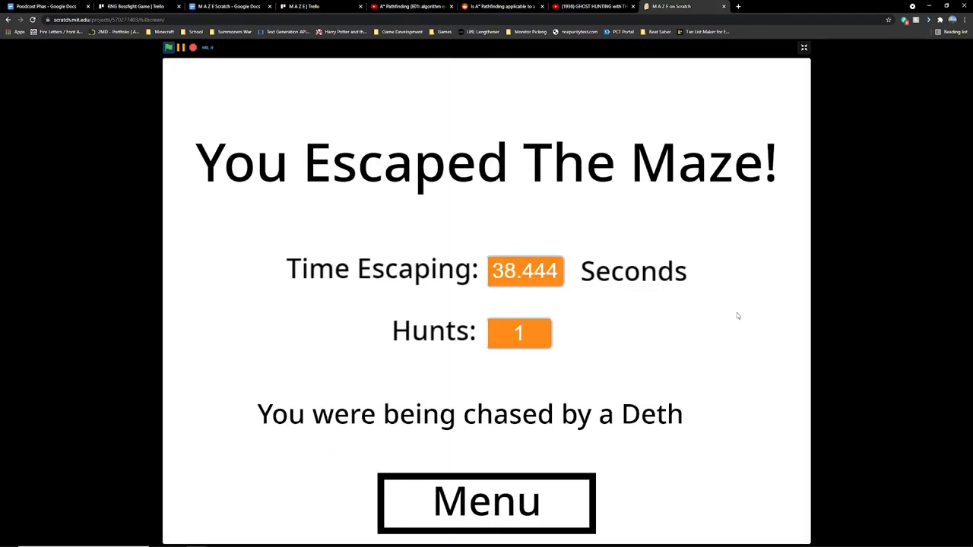
Start a new maze run and begin moving the cat with the arrow keys.
left_click(487, 502)
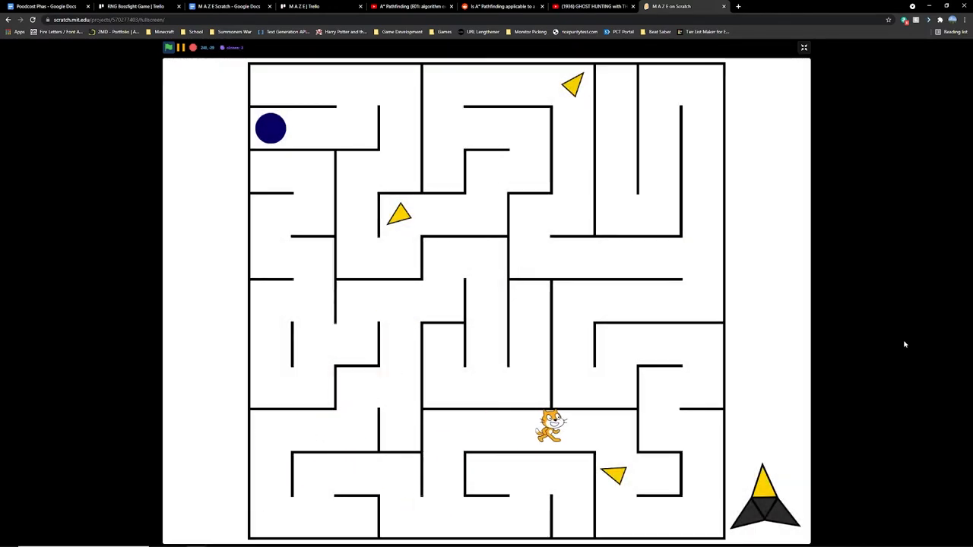
key("up")
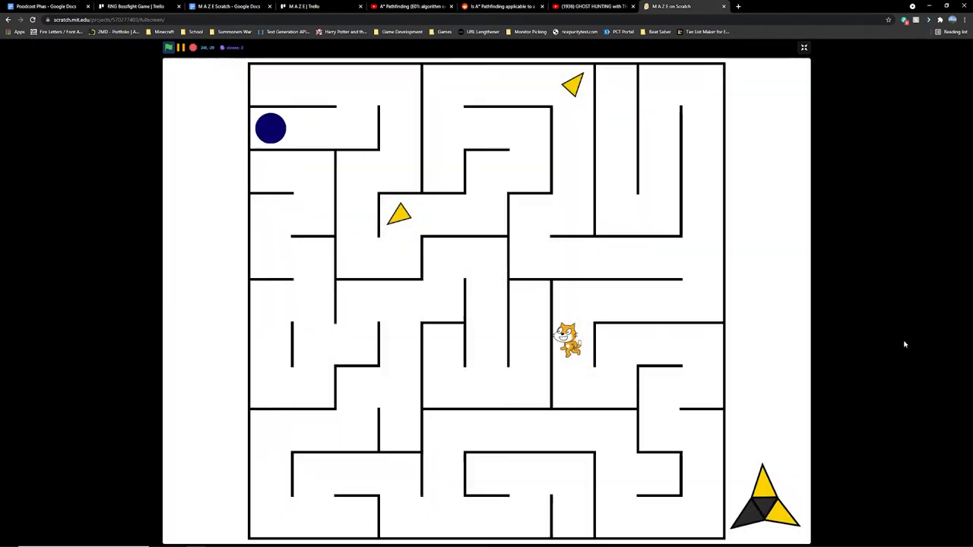
Submit the Scratch project link in the Schoology assignment.
left_click(803, 47)
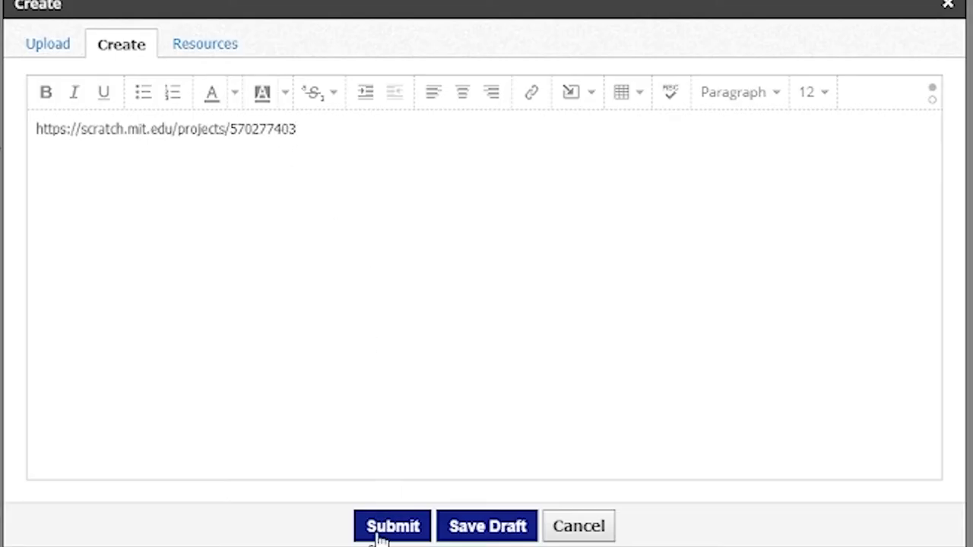
left_click(392, 526)
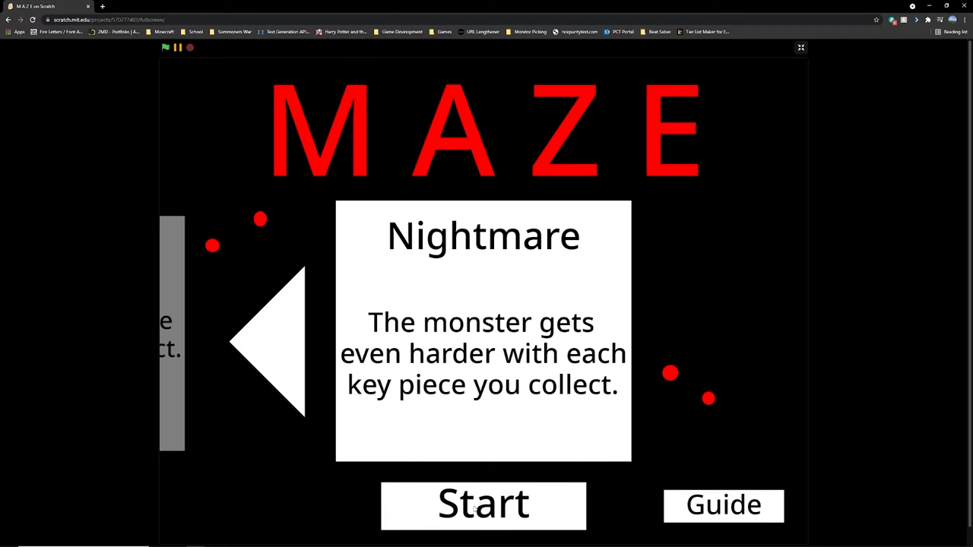
left_click(484, 505)
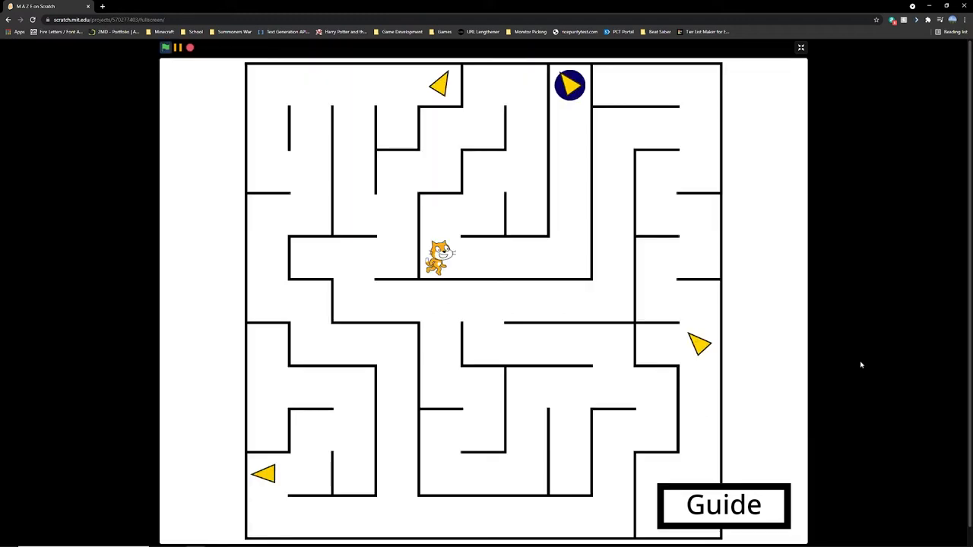
left_click(724, 505)
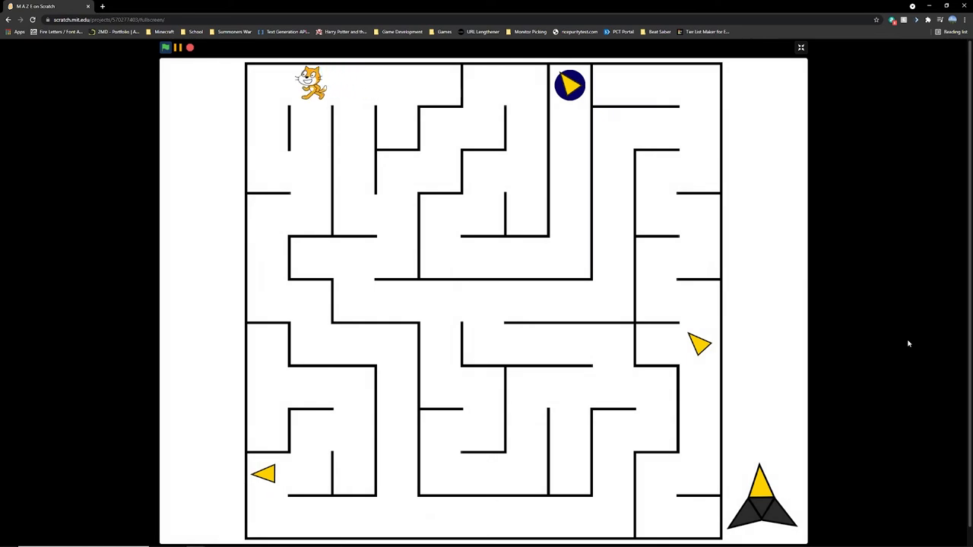
key("down")
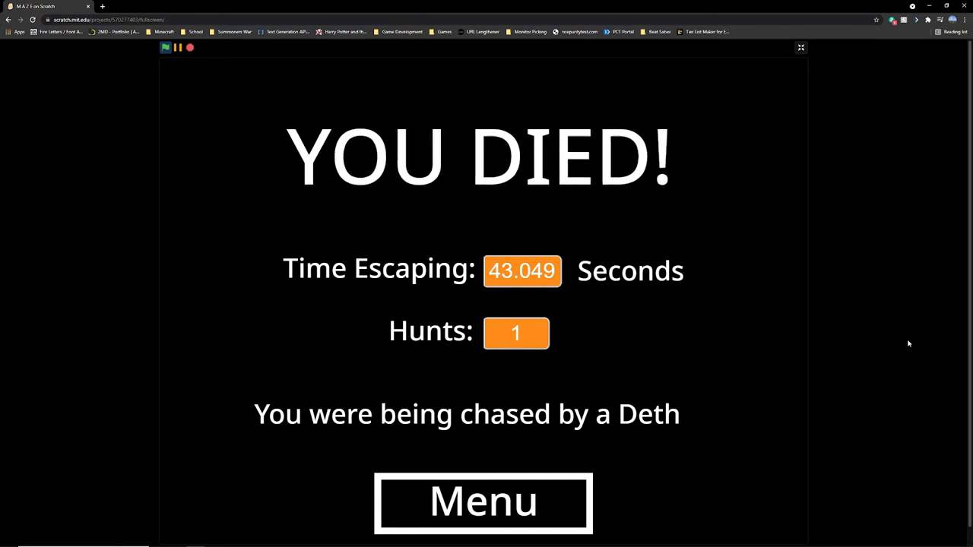
mouse_move(626, 443)
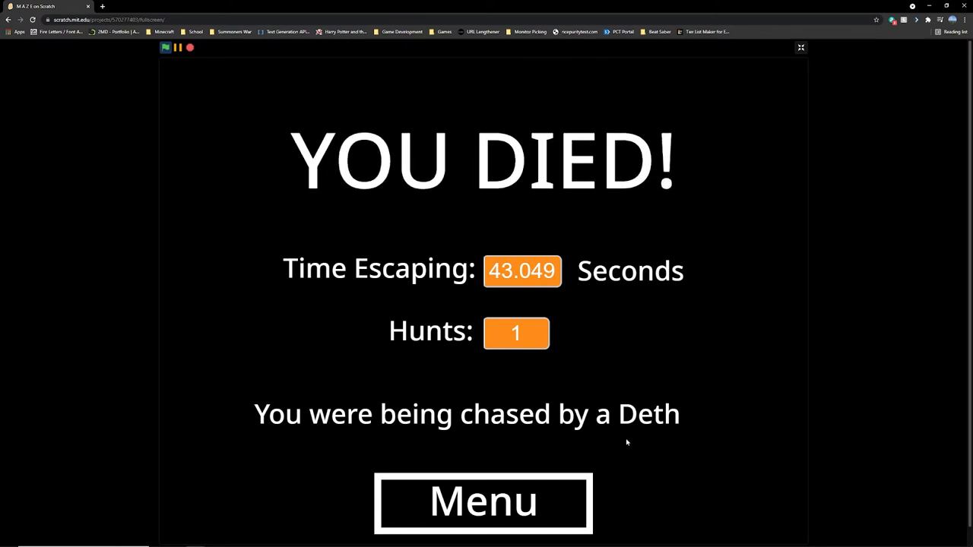
left_click(484, 502)
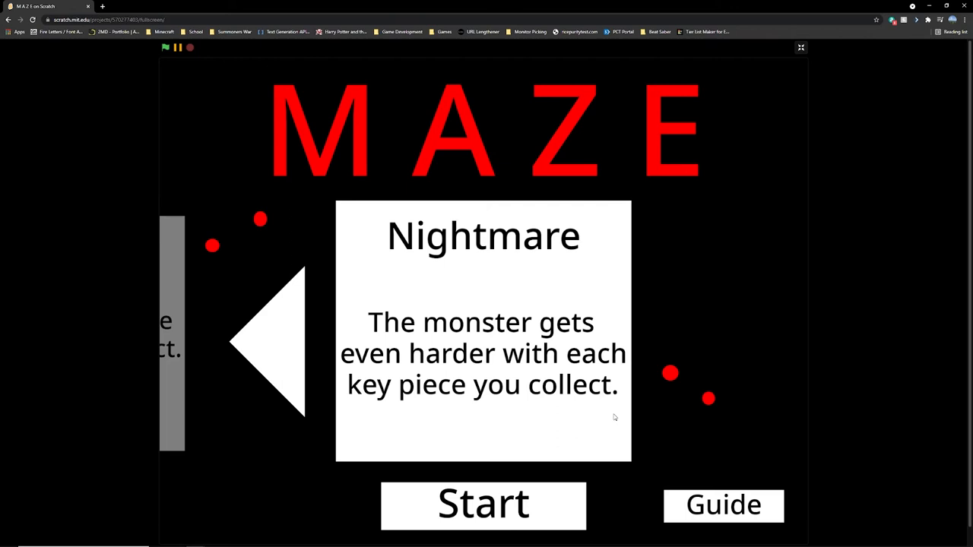
Play a Nightmare run to escape the Deth in 48.311 seconds, then return to the menu.
left_click(483, 505)
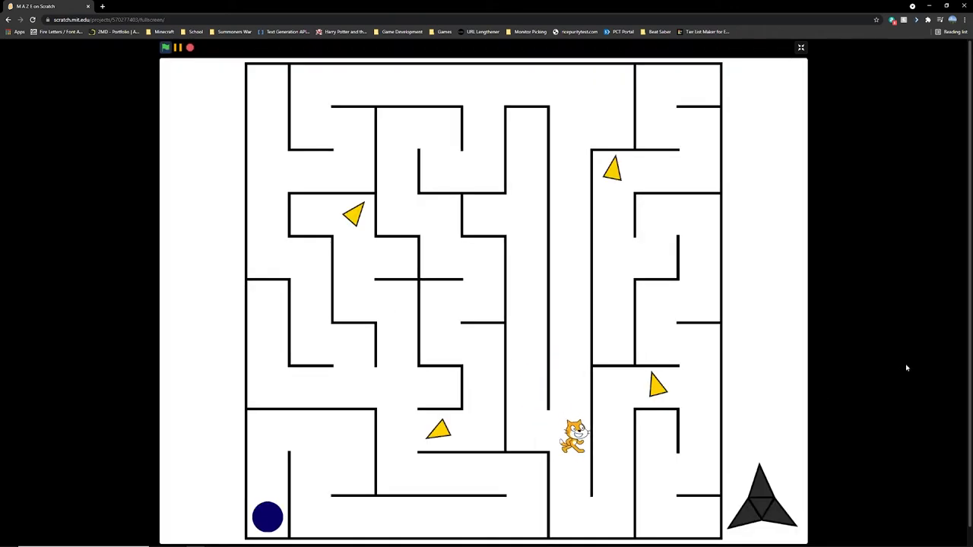
key("Down")
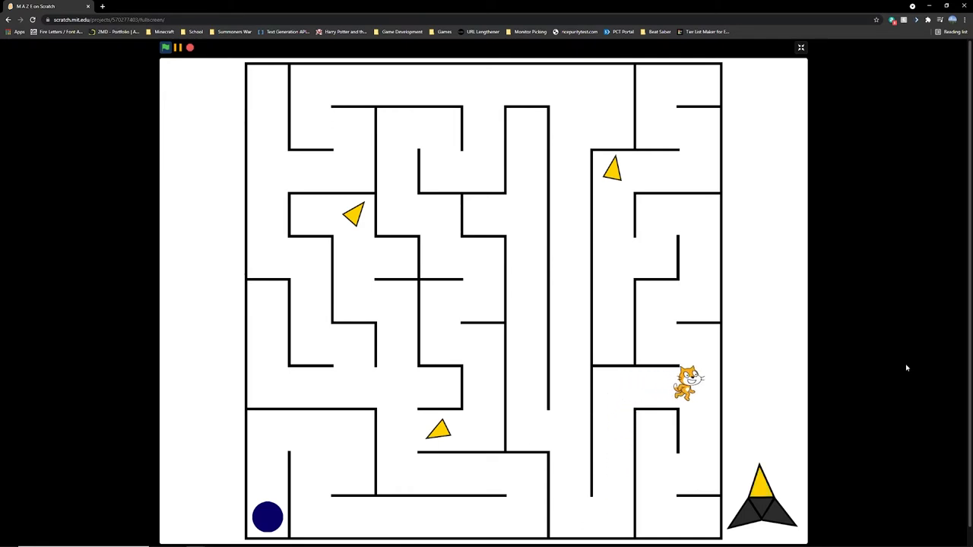
key("up")
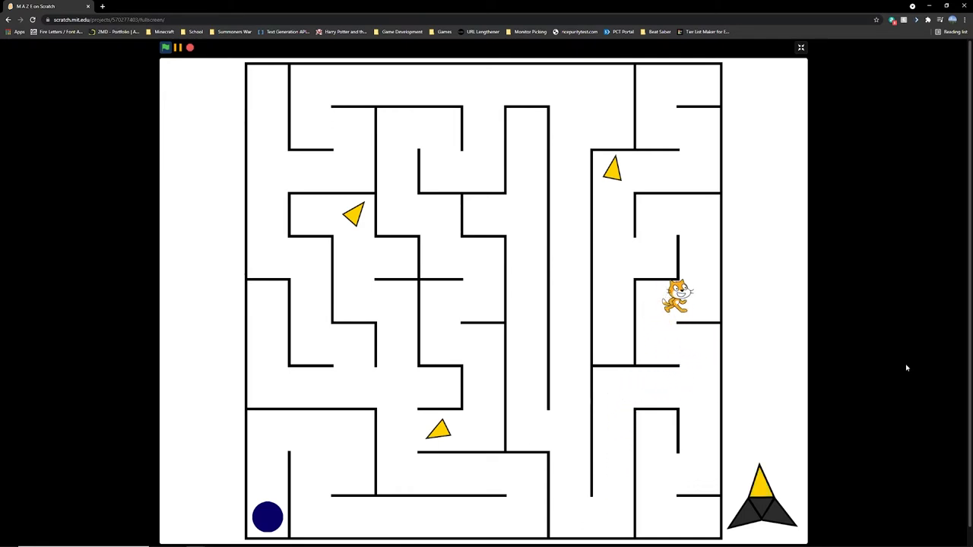
key("up")
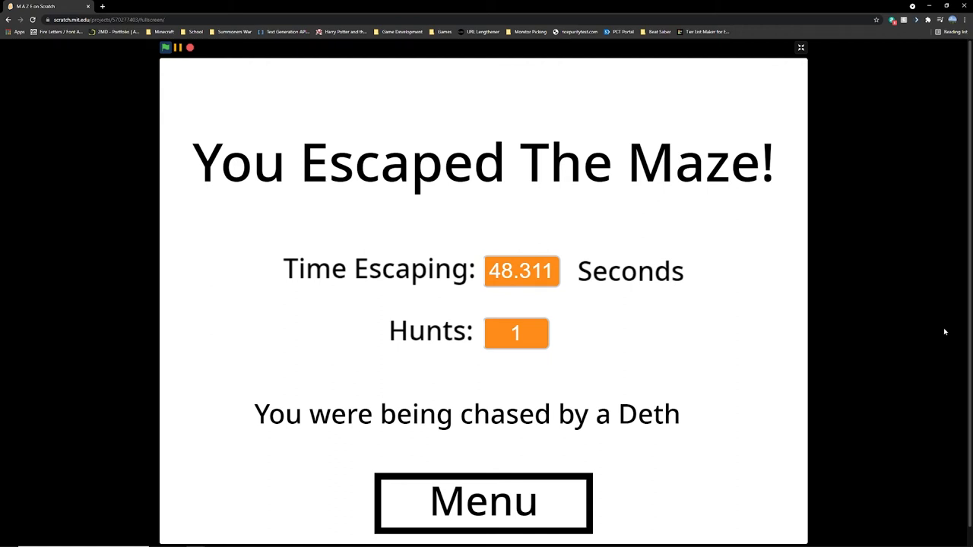
mouse_move(778, 398)
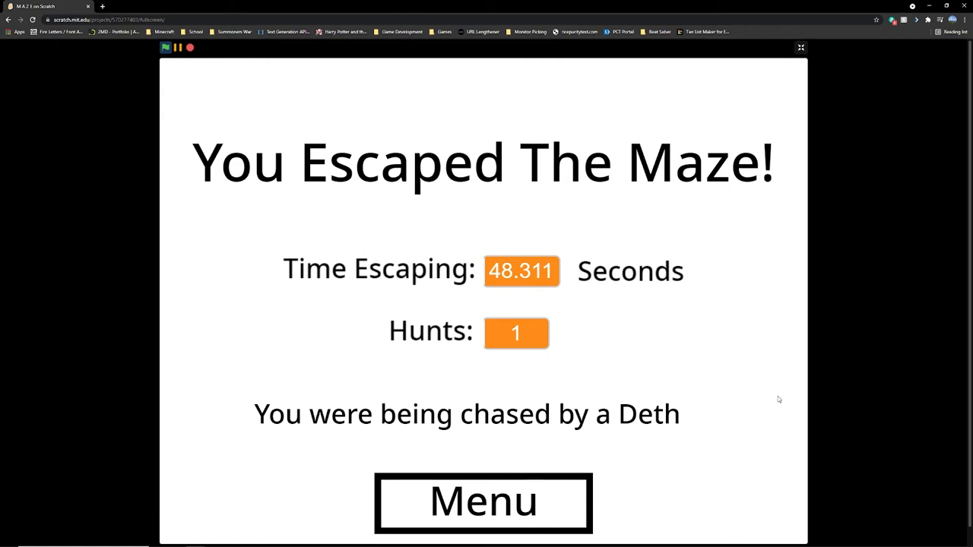
left_click(483, 501)
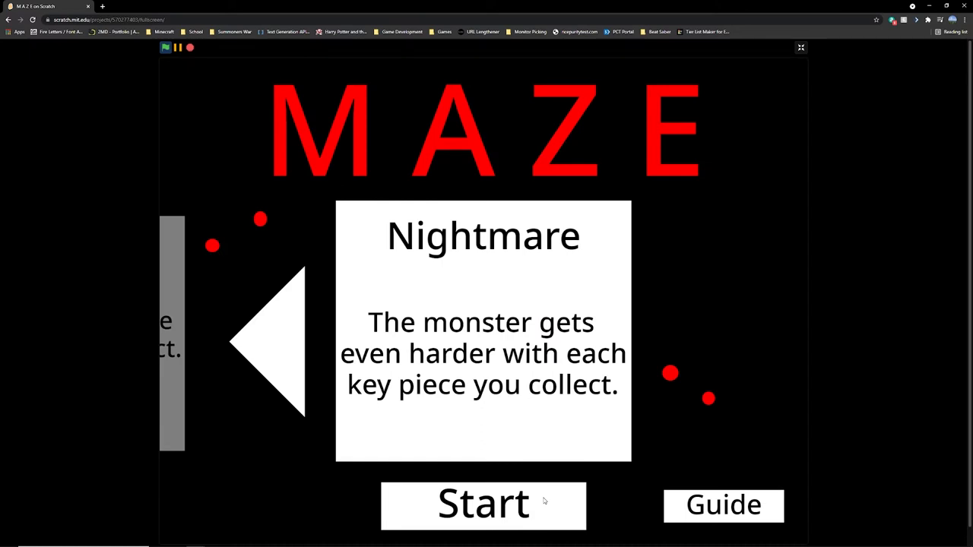
Start a Nightmare game and steer the cat through corridors to collect a key piece near the monster.
left_click(484, 504)
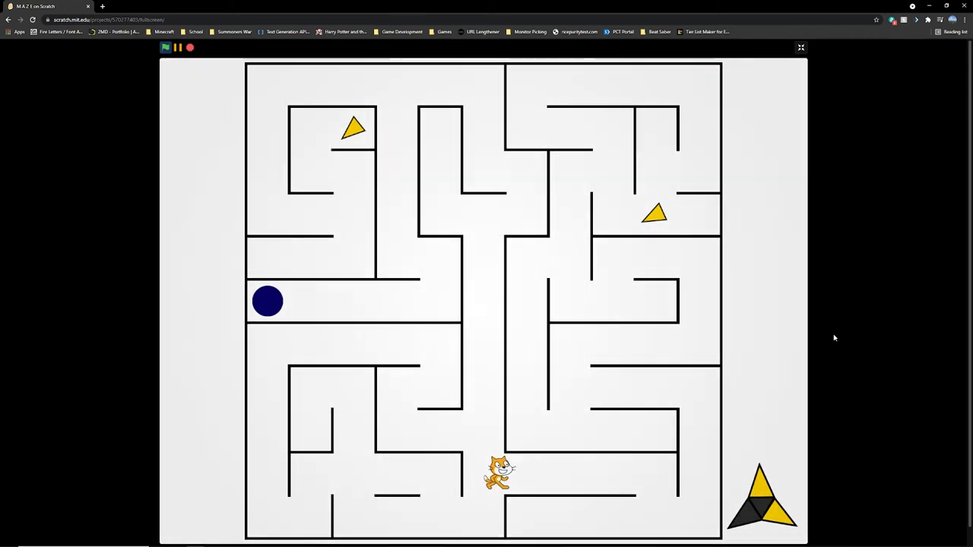
key("Right")
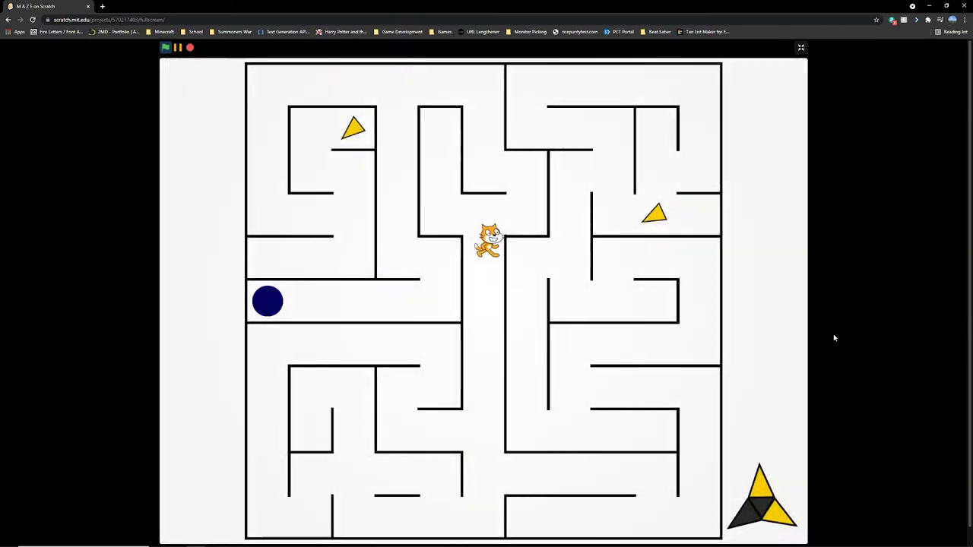
key("up")
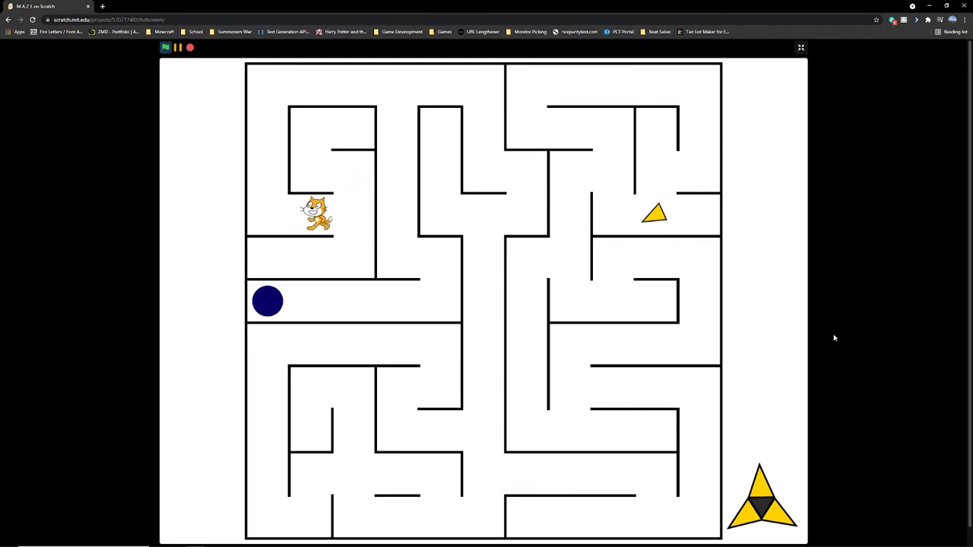
key("up")
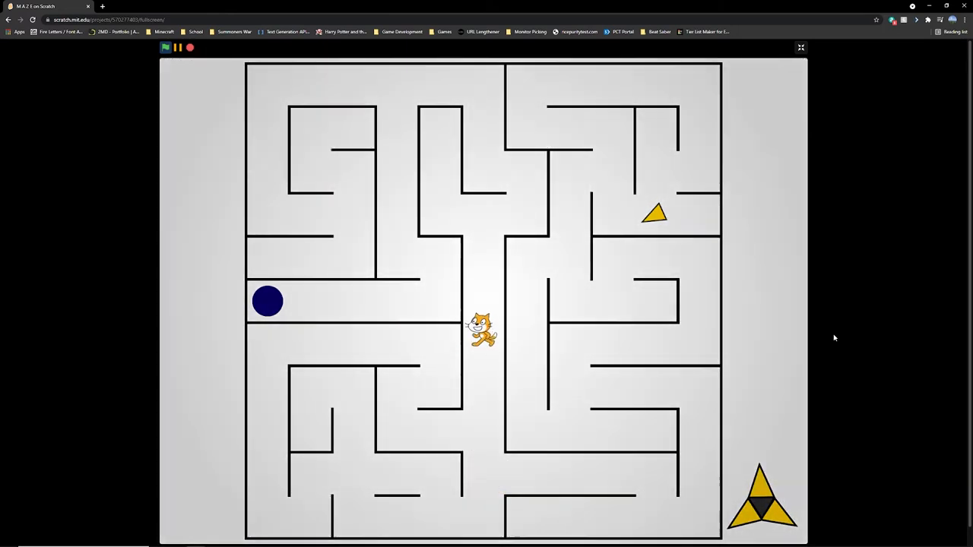
key("up")
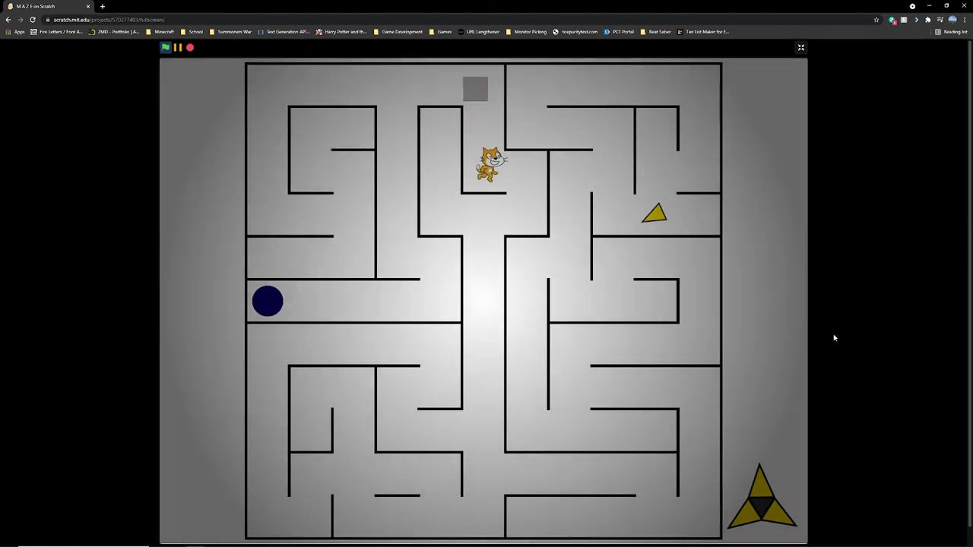
Dodge the Shaydo to the exit, escaping in 136.767 seconds with 5 hunts, and continue to a new maze.
key("Down")
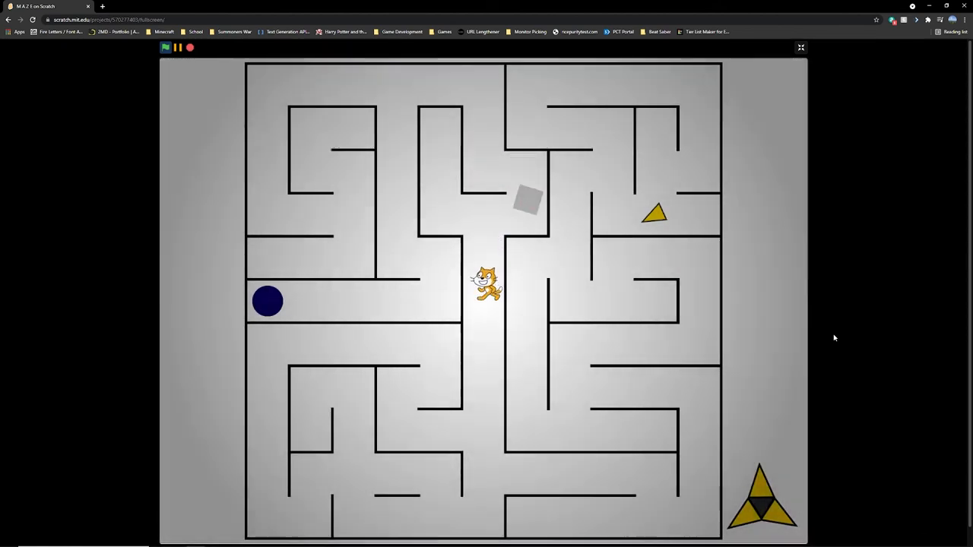
key("Down")
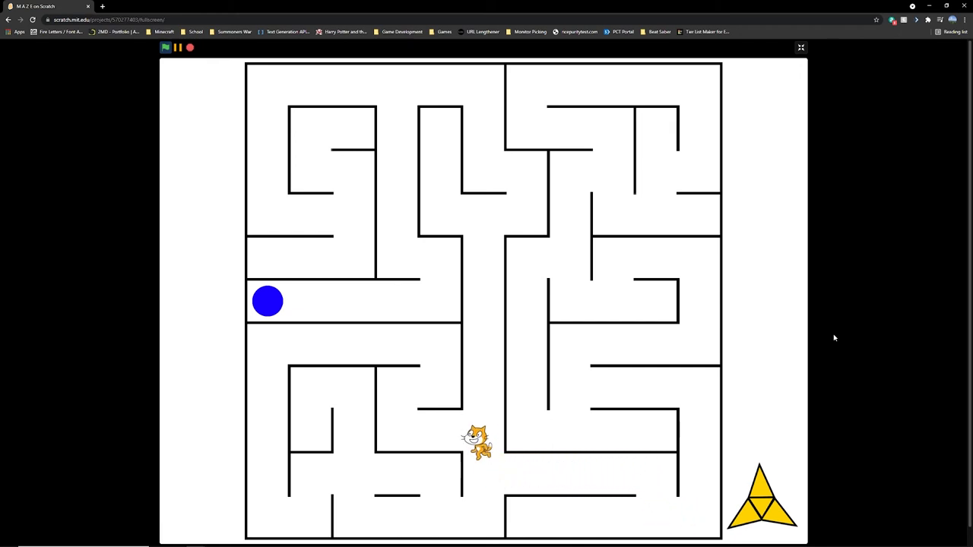
key("Up")
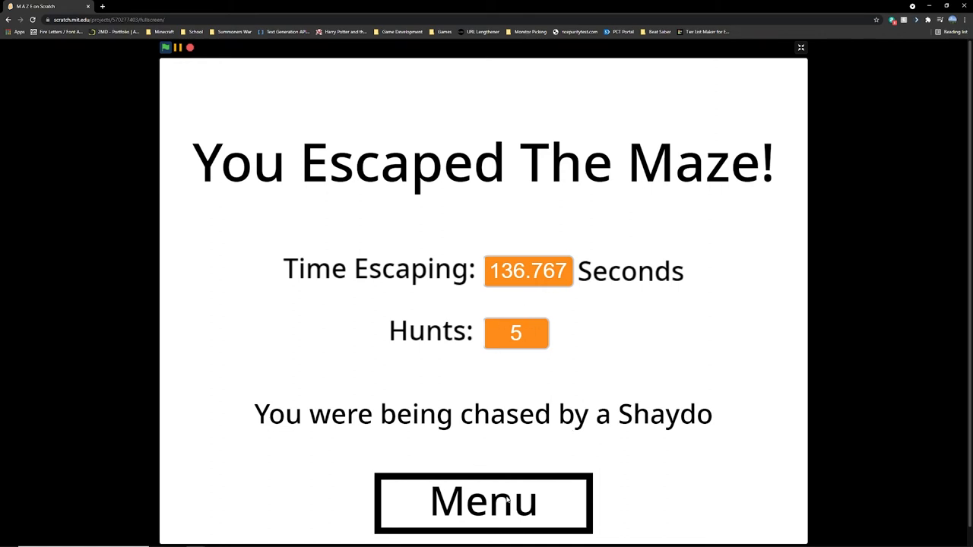
left_click(483, 502)
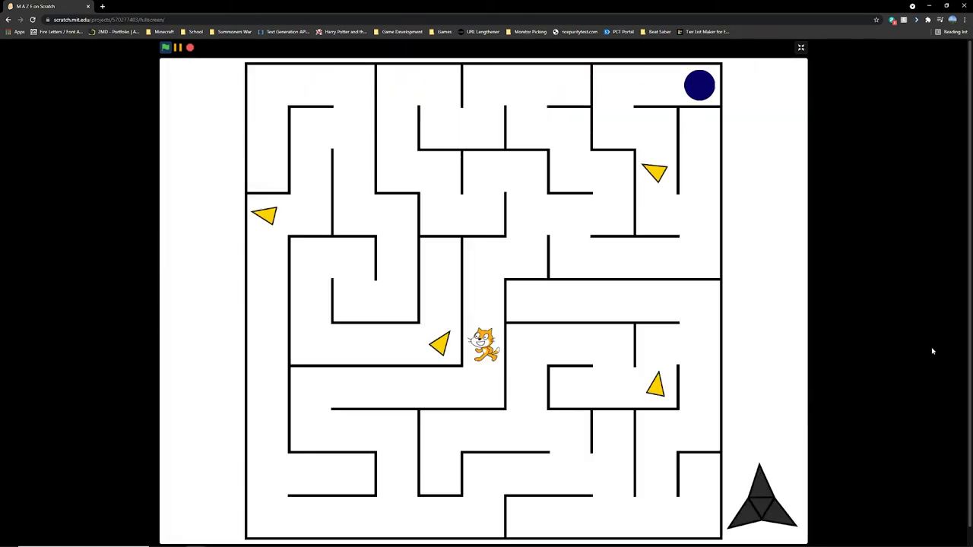
Gather all key pieces and escape in 99.761 seconds with 2 Shaydo hunts, then play again.
key("Down")
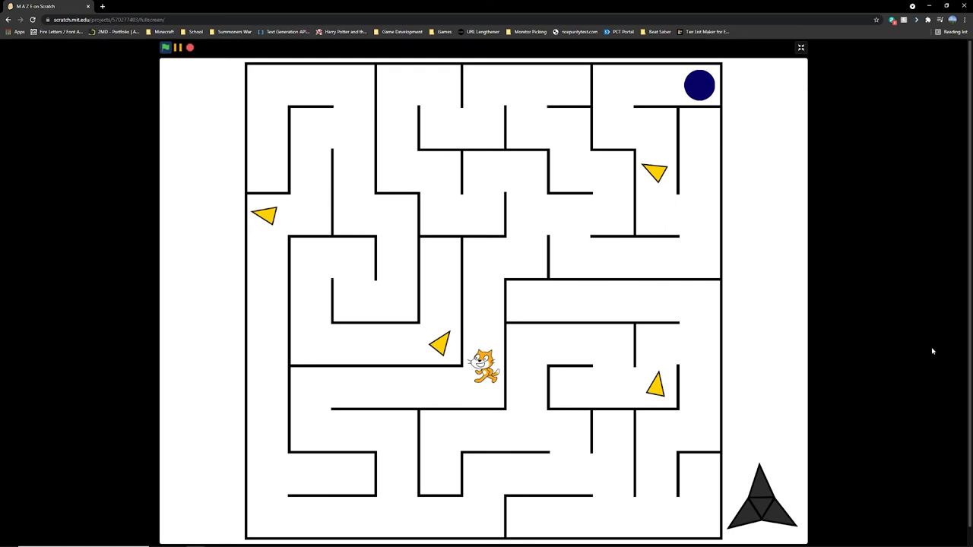
mouse_move(849, 218)
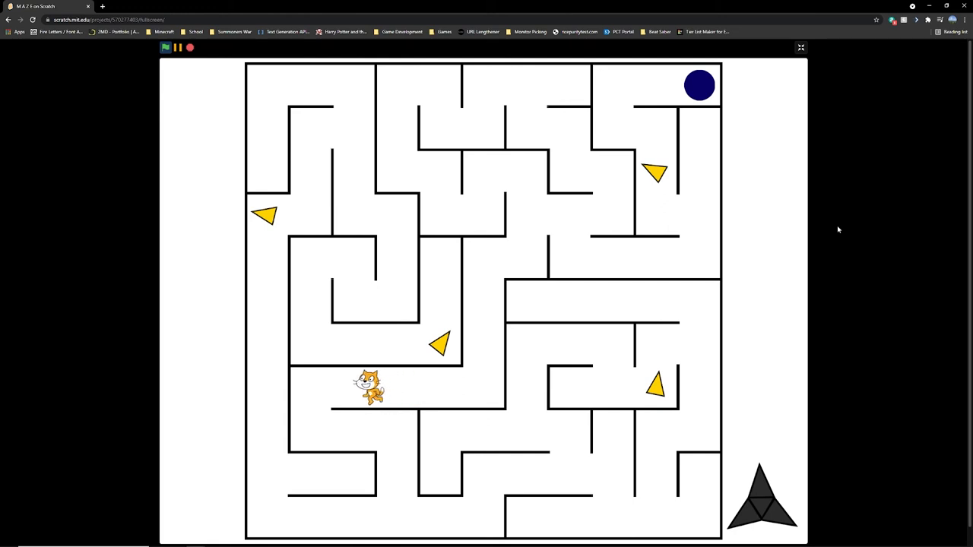
key("Down")
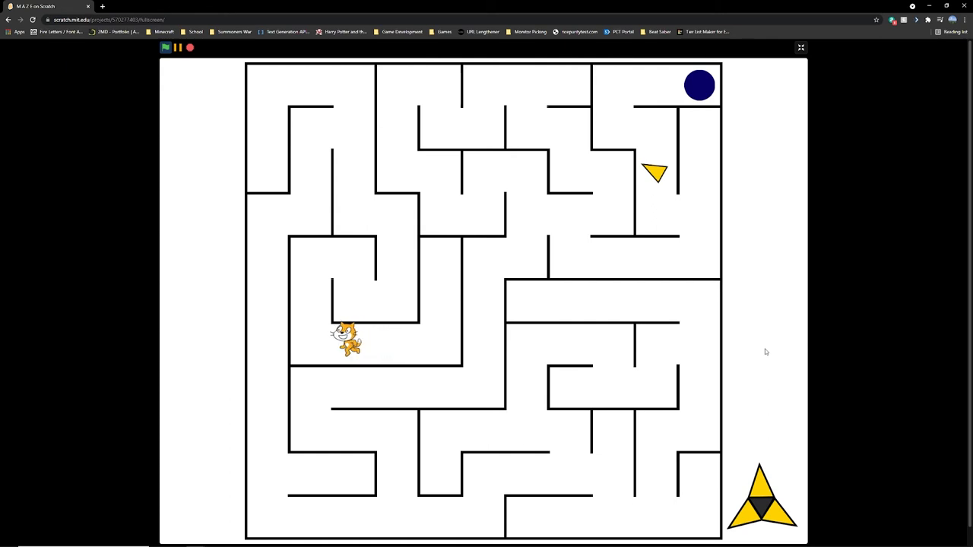
key("up")
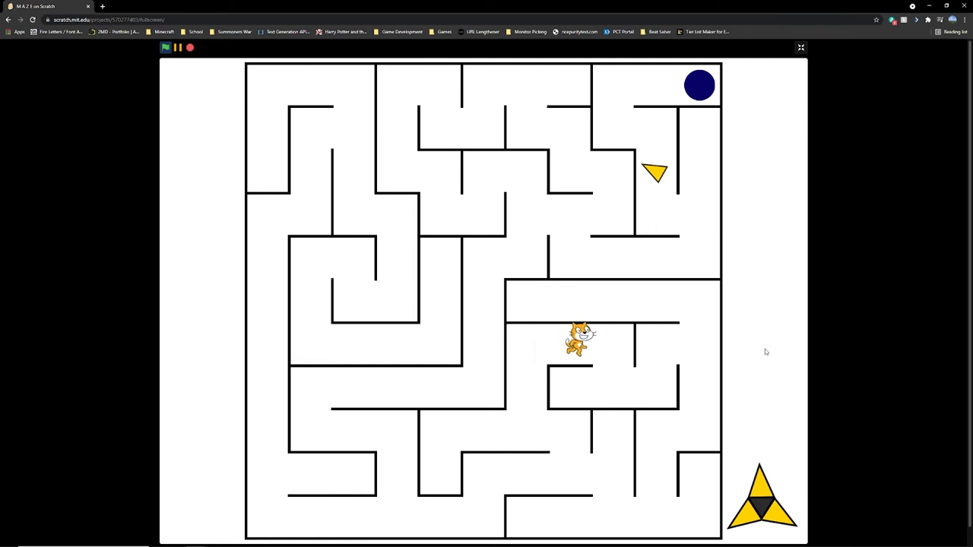
key("right")
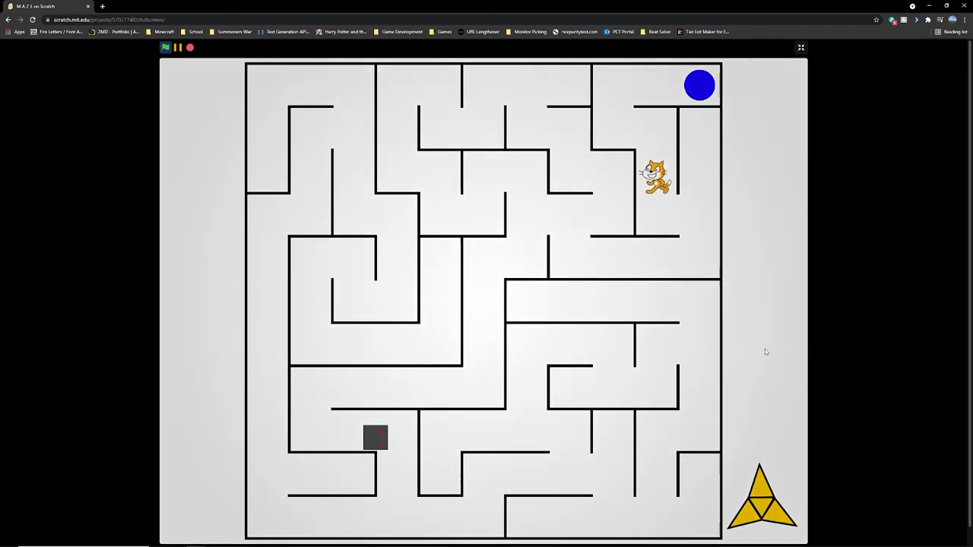
key("up")
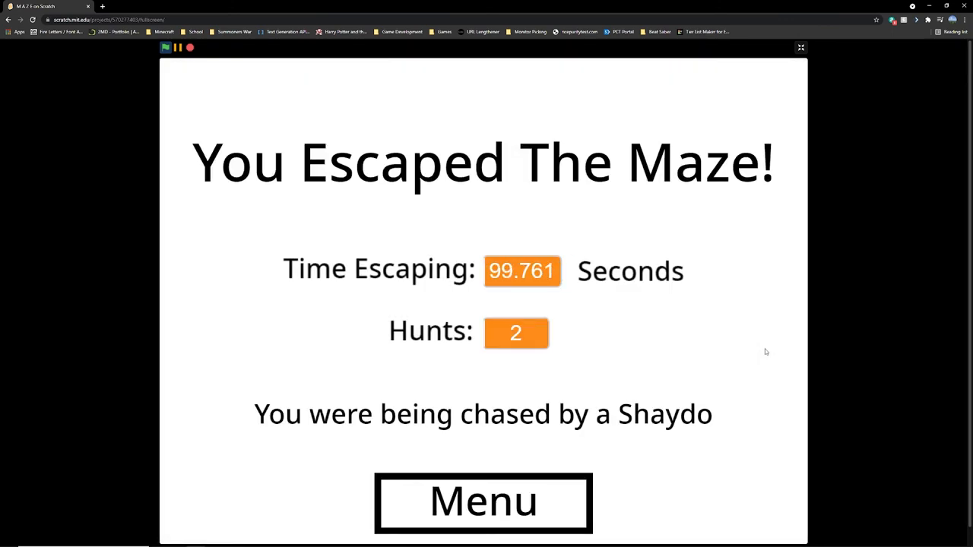
left_click(483, 502)
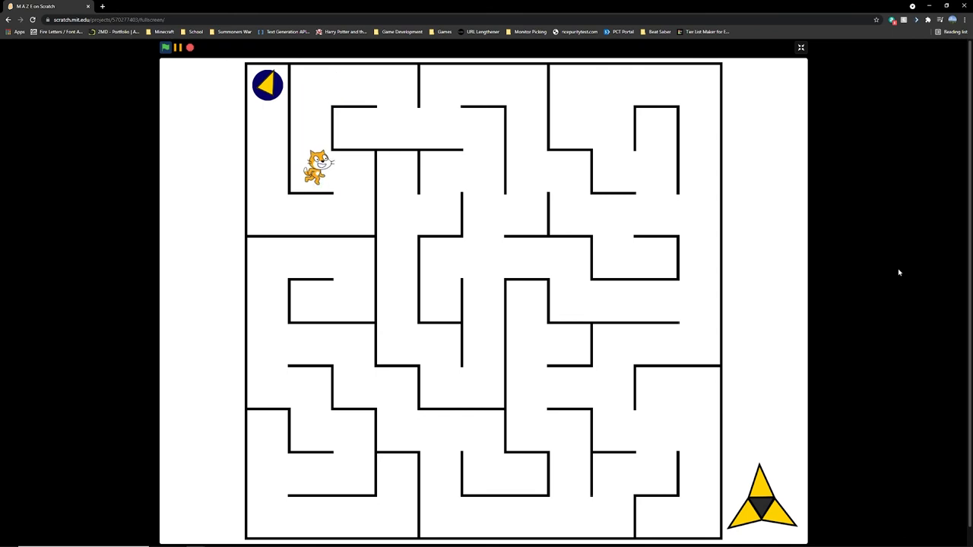
Steer the cat through the maze to escape in 37.986 seconds with 0 hunts by a Myth.
key("Left")
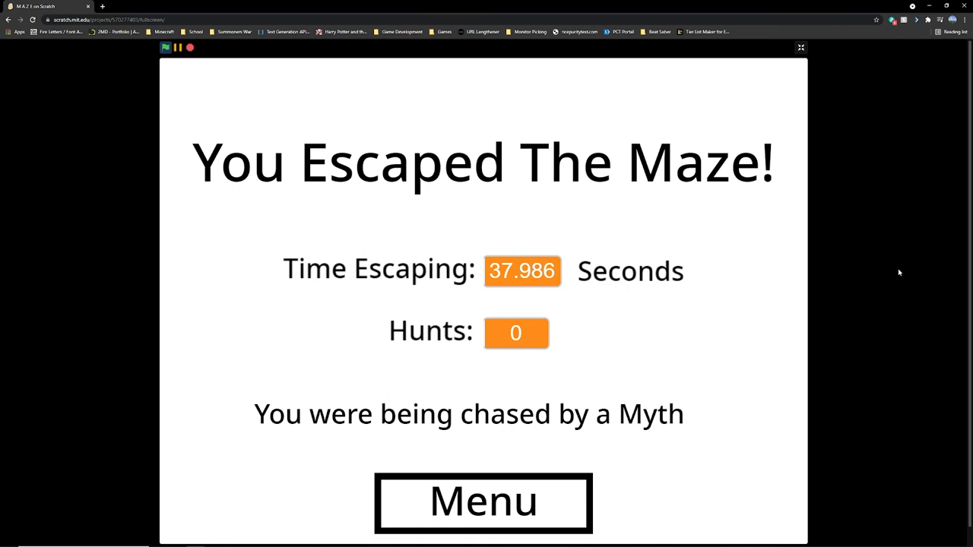
mouse_move(607, 416)
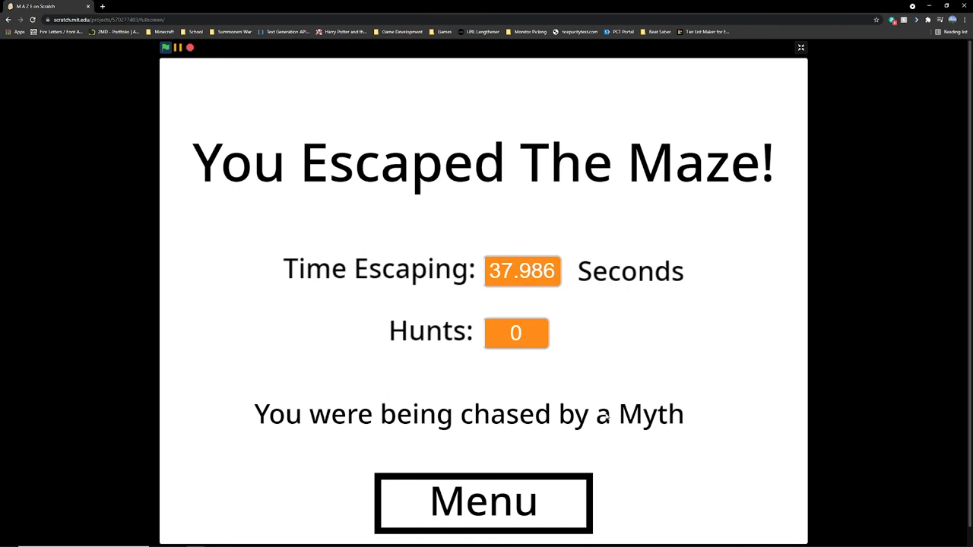
mouse_move(626, 345)
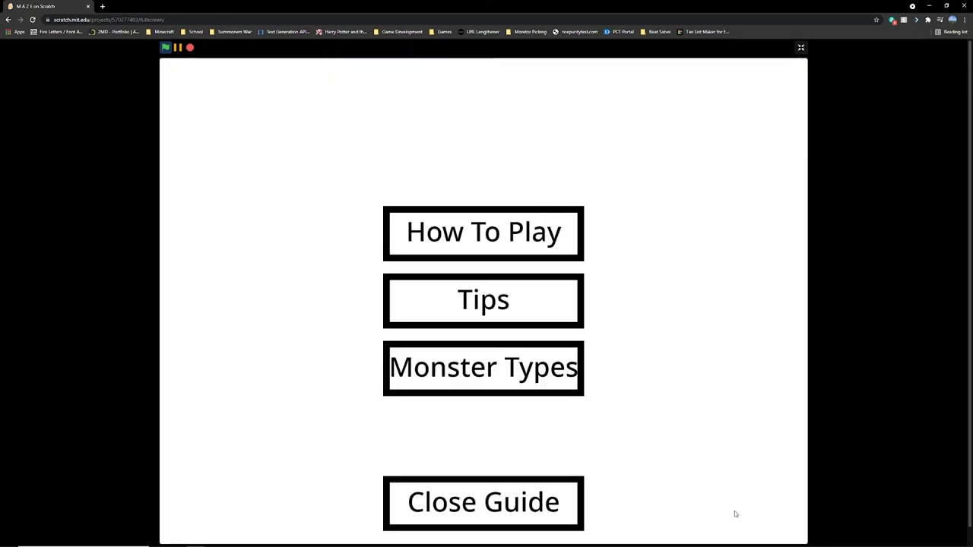
Read the Monster Types page of the guide, return to its main page and close the guide.
left_click(483, 366)
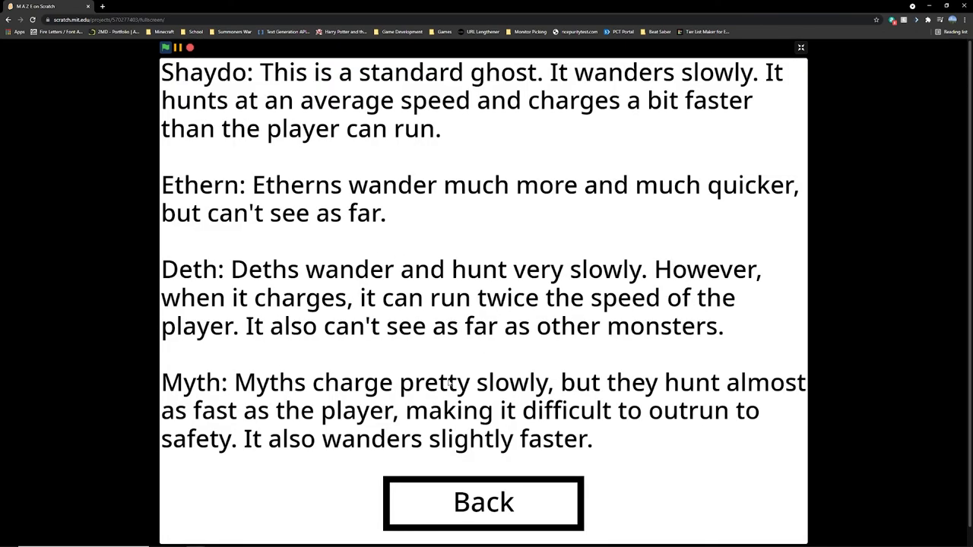
mouse_move(453, 348)
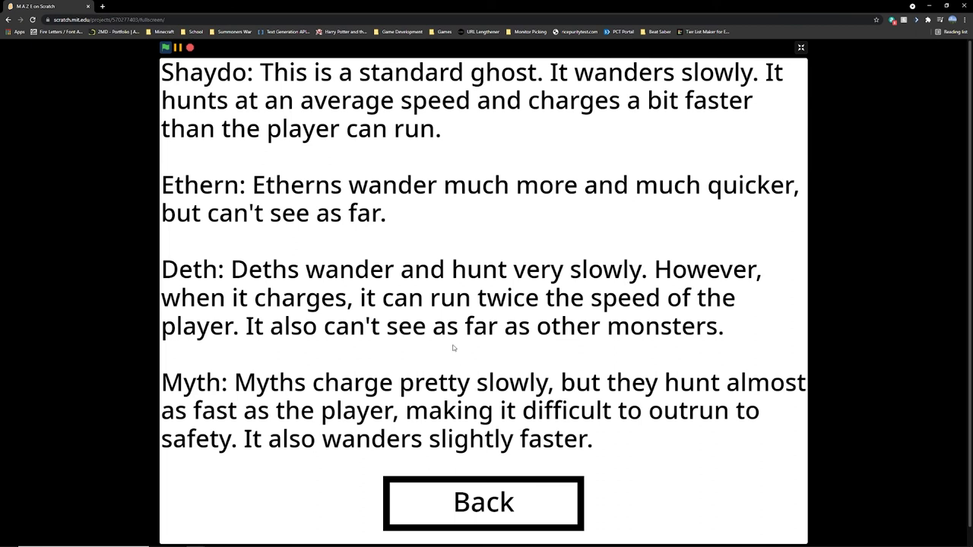
left_click(483, 502)
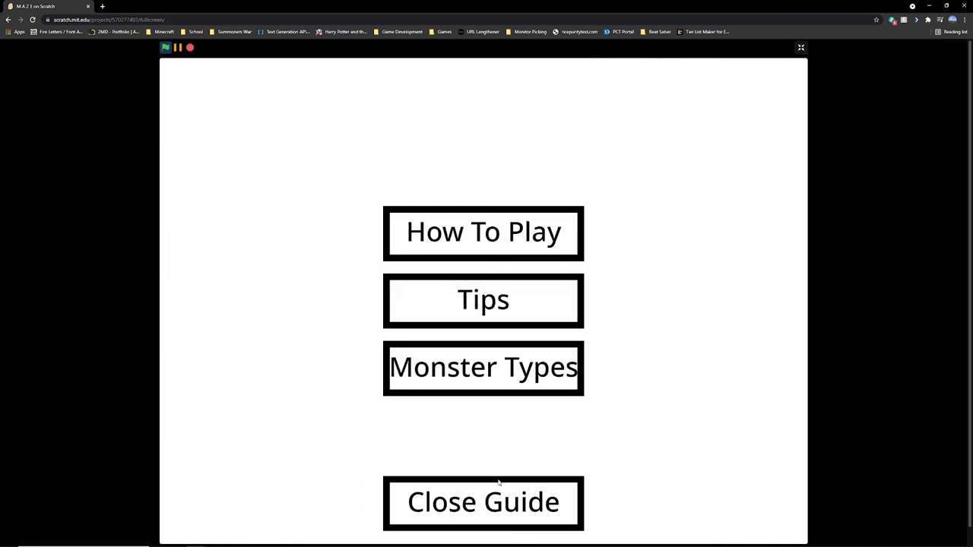
left_click(484, 502)
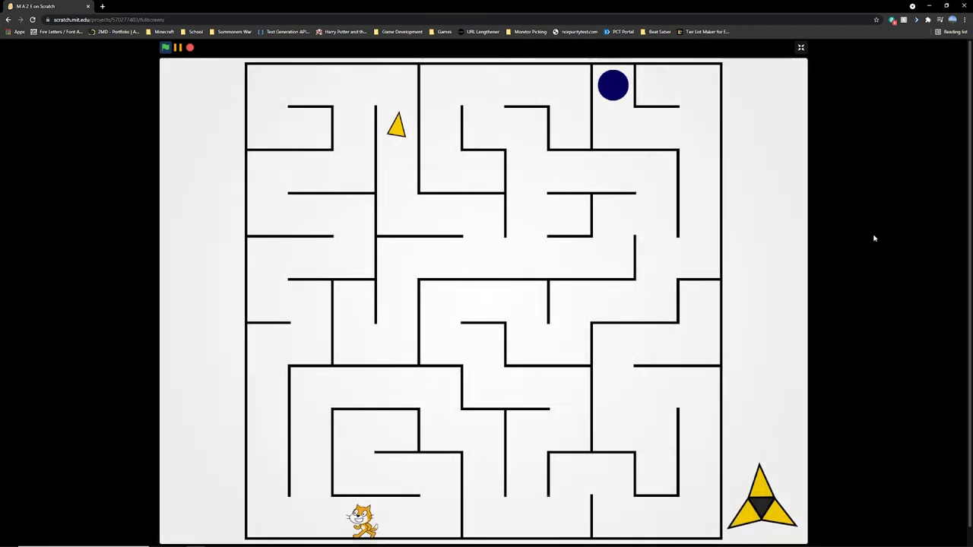
Steer the cat through the Nightmare maze to escape in 85.412 seconds with 3 hunts by a Myth.
key("Left")
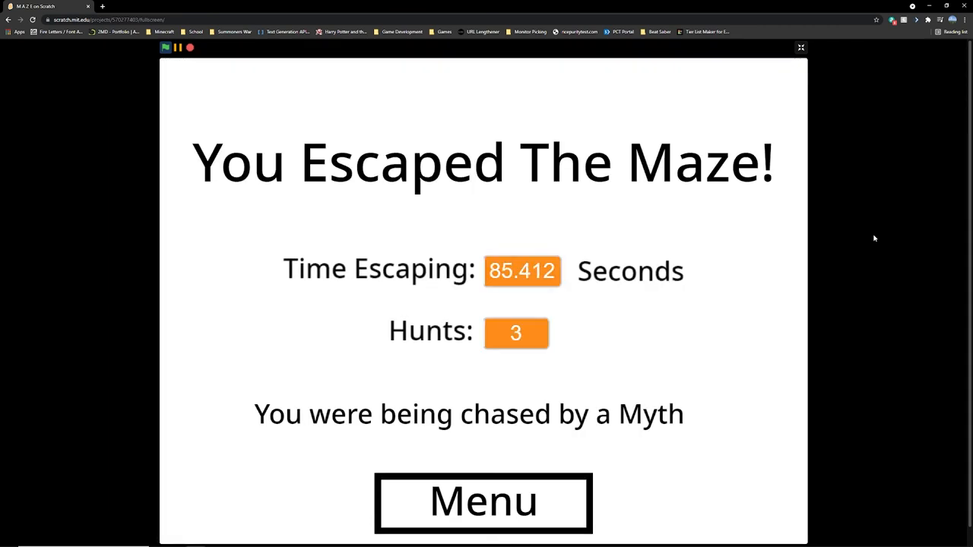
mouse_move(602, 307)
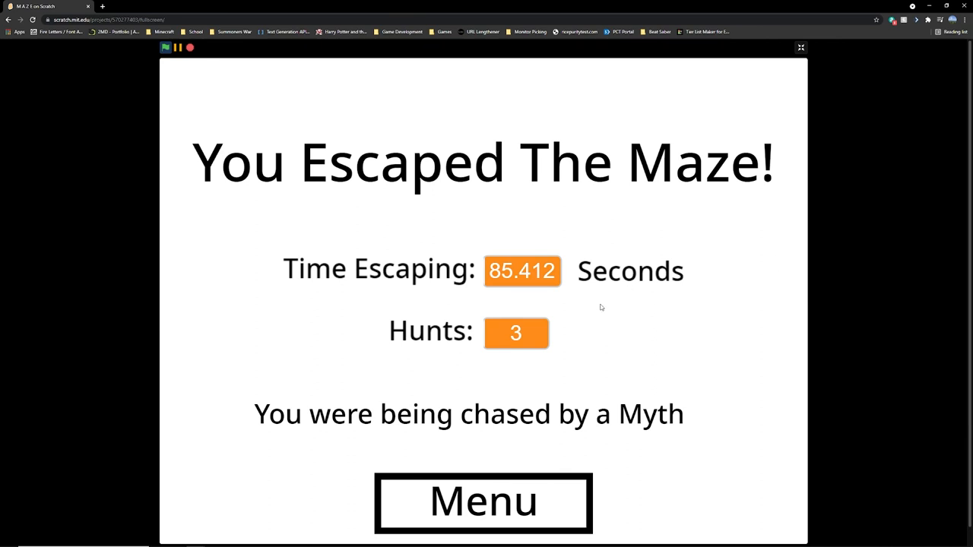
Return to the Nightmare title menu from the results and exit full screen to the project page.
left_click(483, 501)
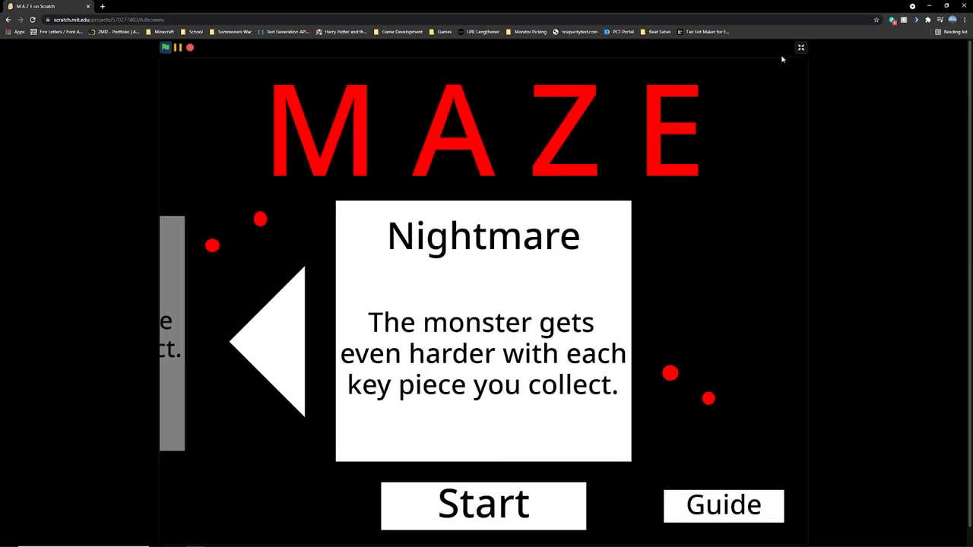
left_click(799, 47)
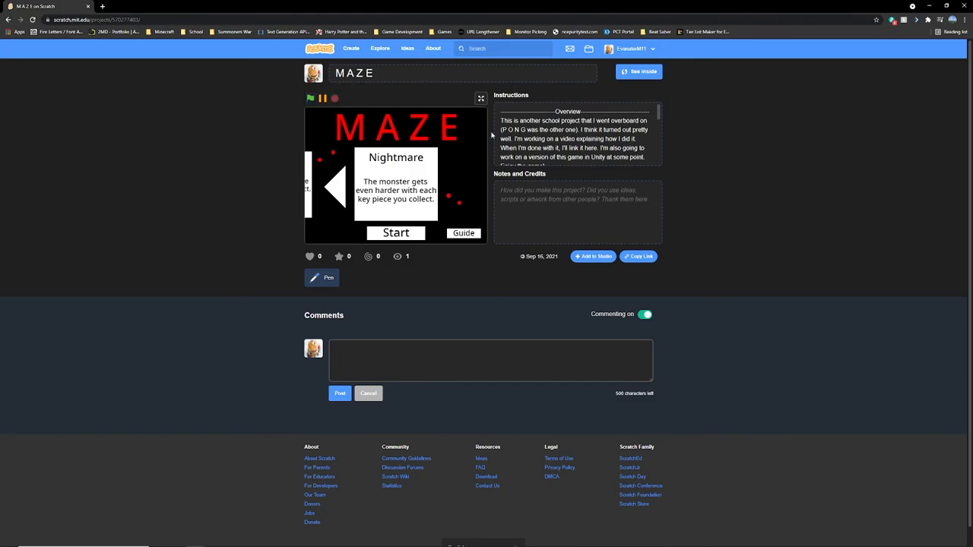